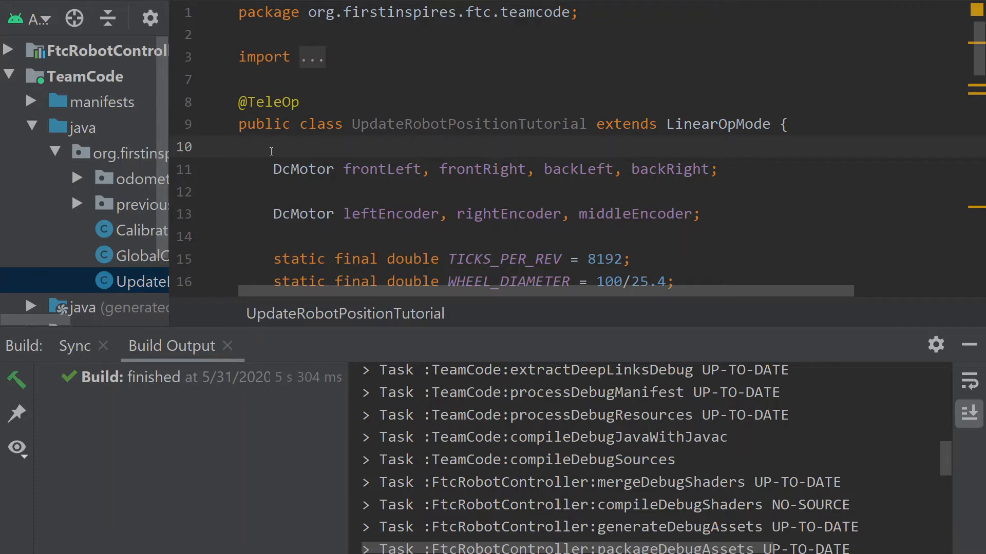
{"action": "mouse_move", "coordinate": [270, 213]}
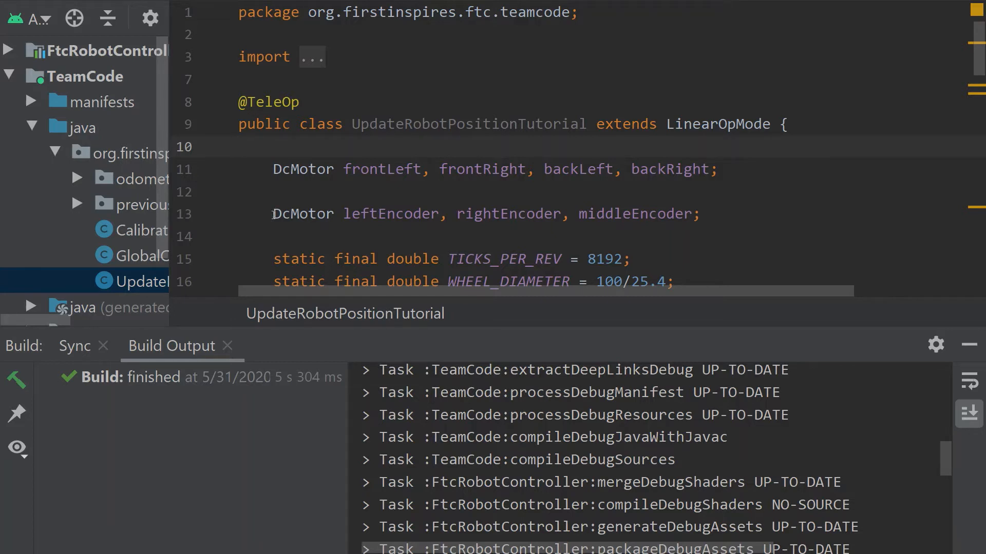
- Locate and highlight the positionUpdate field declaration in the class
{"action": "left_click", "coordinate": [280, 213]}
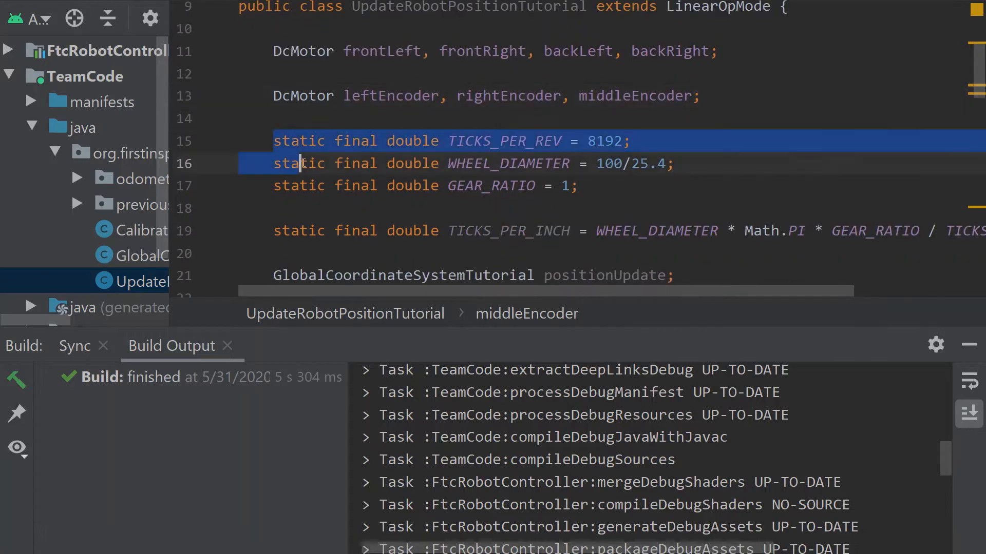
{"action": "left_click", "coordinate": [578, 231]}
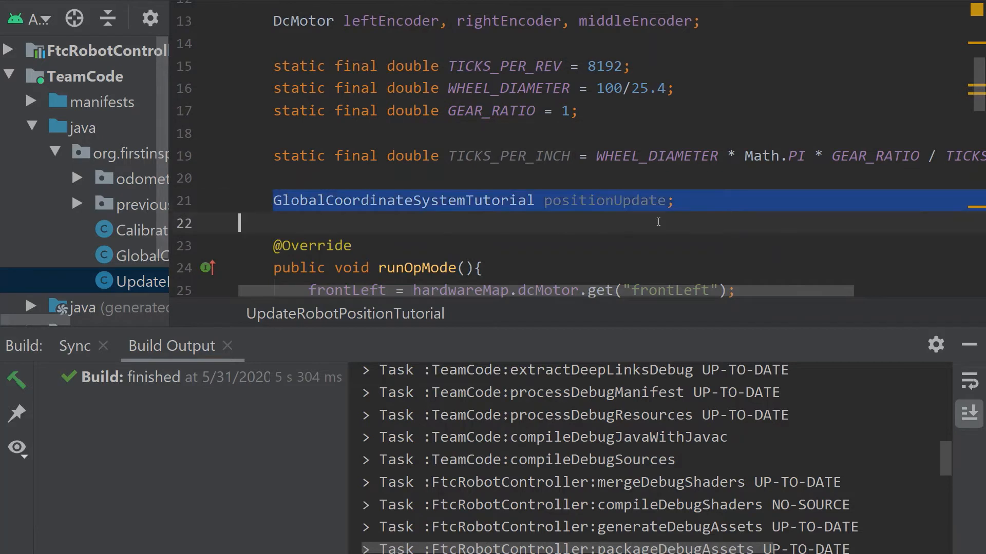
{"action": "left_click", "coordinate": [691, 199]}
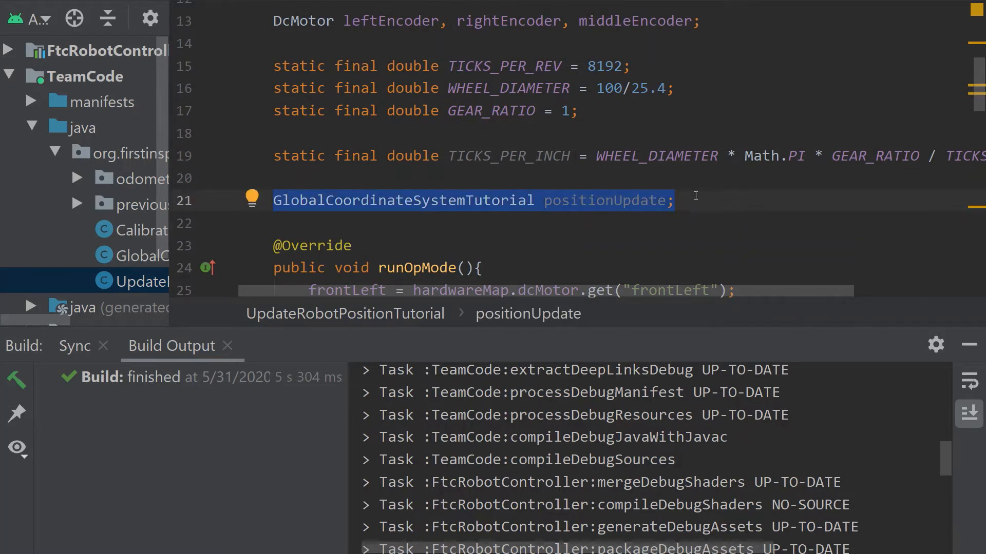
{"action": "left_click", "coordinate": [675, 201]}
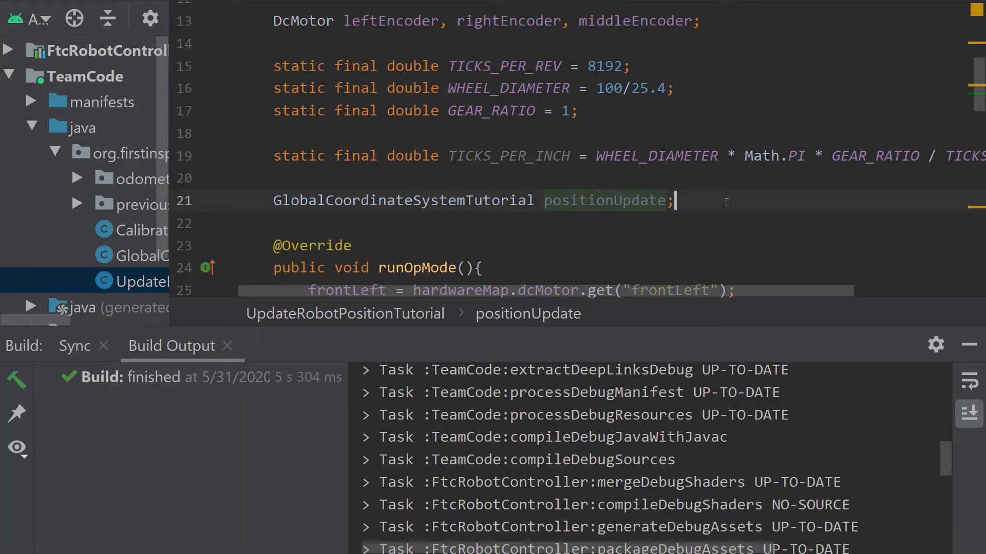
- Review runOpMode and resetOdometryEncoders, then add a blank line after waitForStart()
{"action": "scroll", "scroll_direction": "down", "scroll_amount": 3}
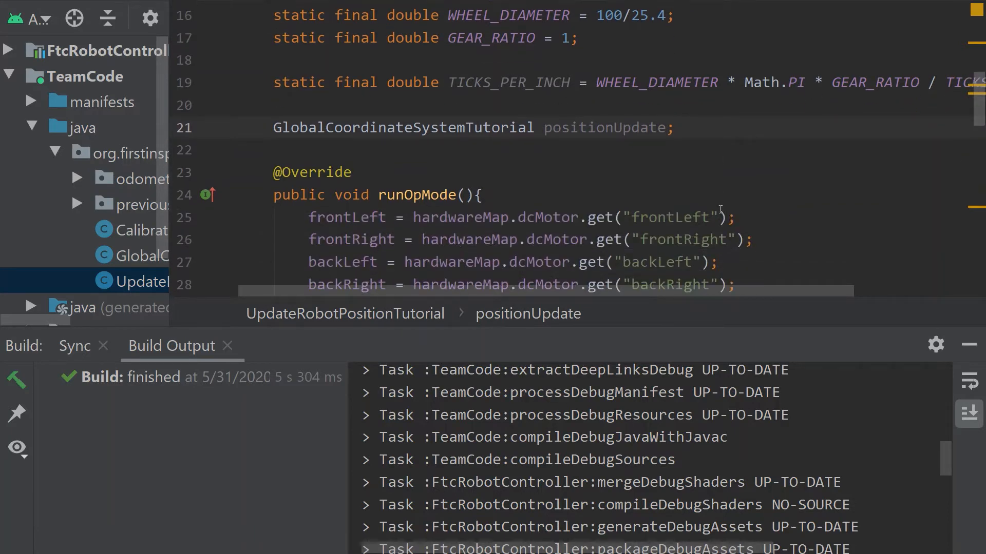
{"action": "scroll", "scroll_direction": "down", "scroll_amount": 3}
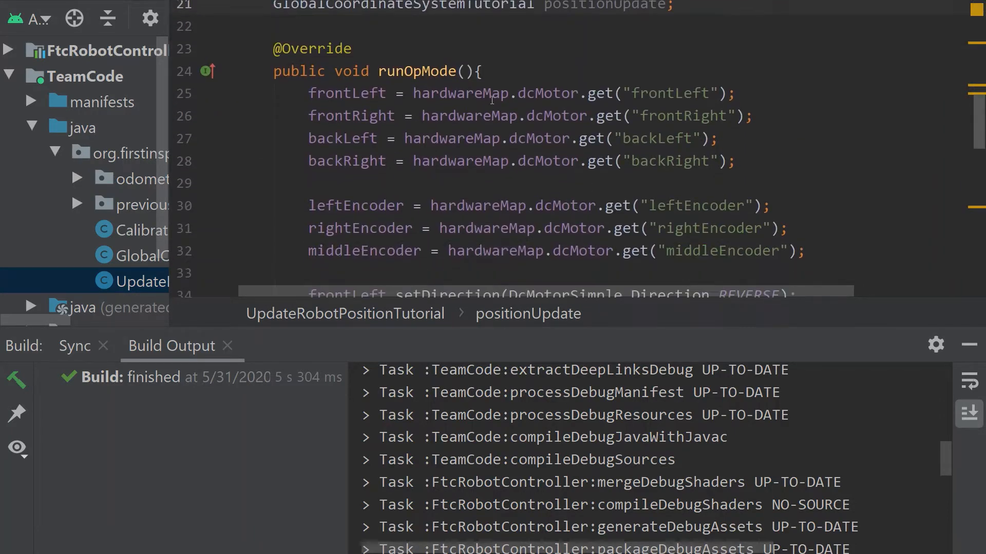
{"action": "scroll", "scroll_direction": "down", "scroll_amount": 3}
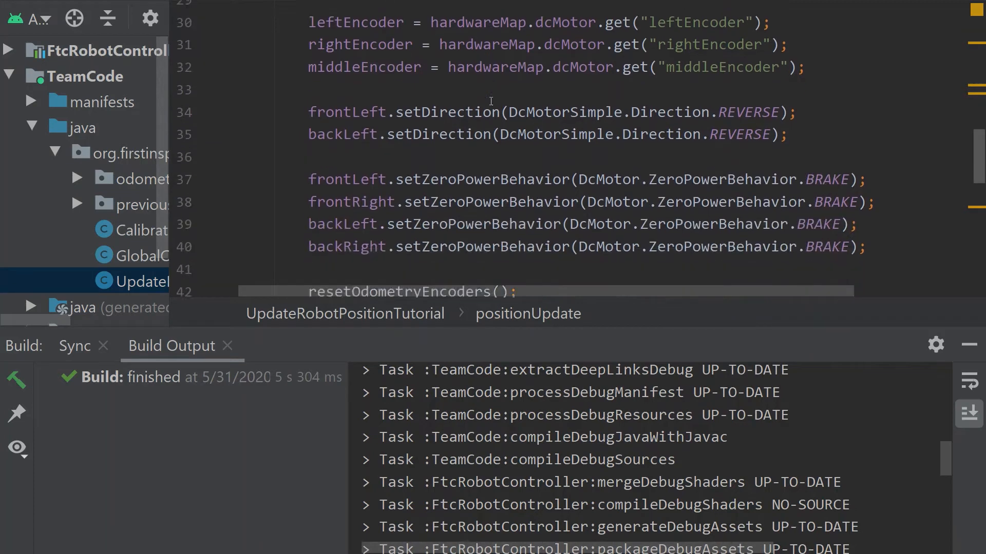
{"action": "scroll", "scroll_direction": "up", "scroll_amount": 3}
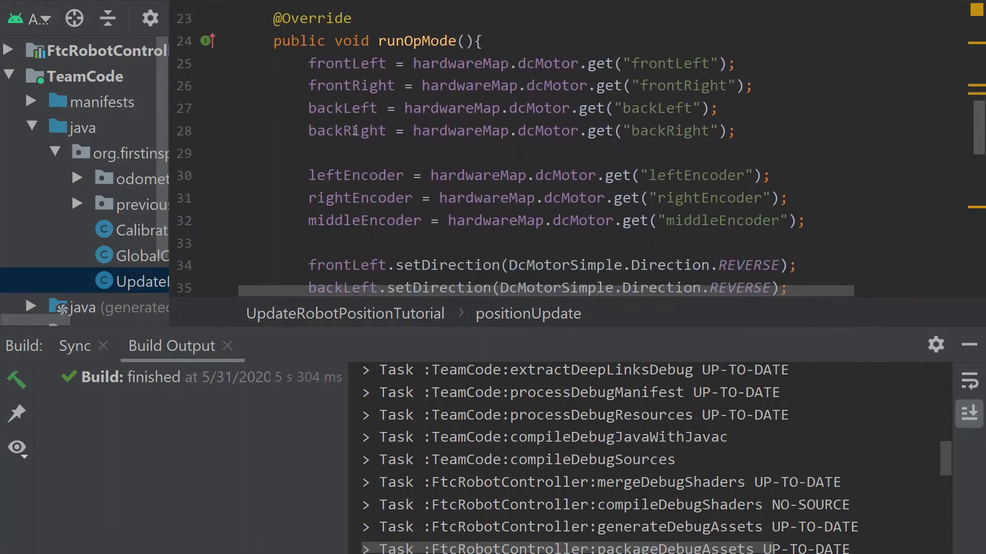
{"action": "scroll", "scroll_direction": "down", "scroll_amount": 3}
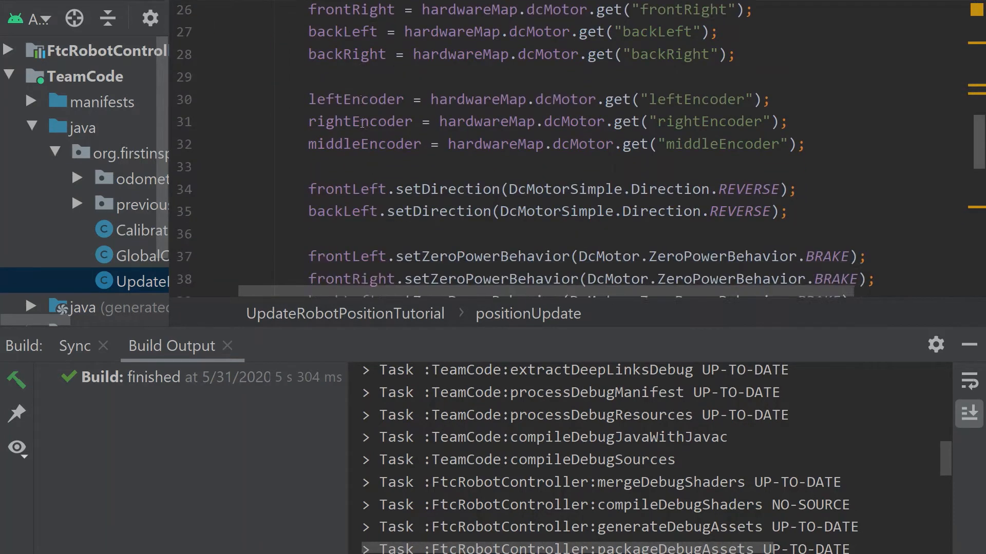
{"action": "scroll", "scroll_direction": "down", "scroll_amount": 3}
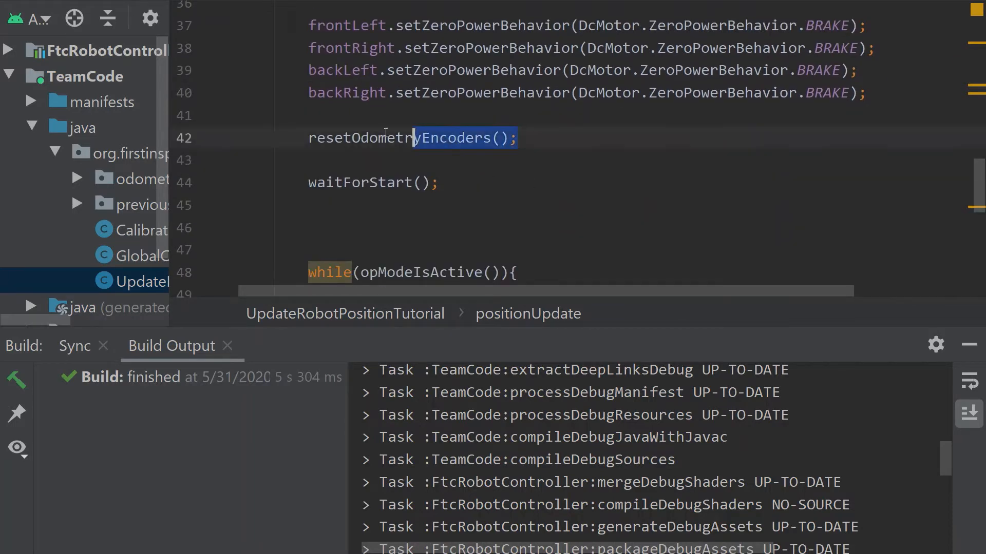
{"action": "scroll", "scroll_direction": "down", "scroll_amount": 3}
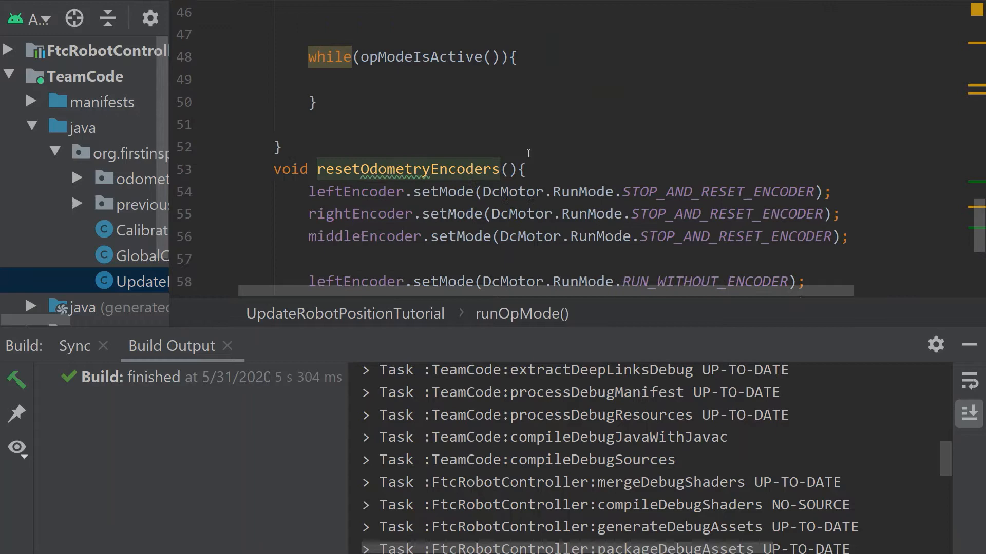
{"action": "scroll", "scroll_direction": "down", "scroll_amount": 3}
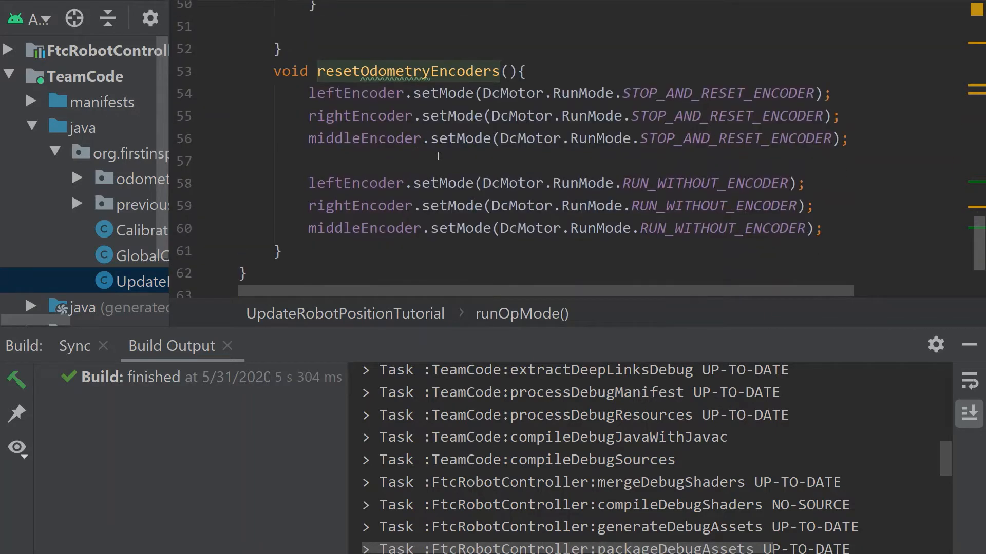
{"action": "scroll", "scroll_direction": "up", "scroll_amount": 3}
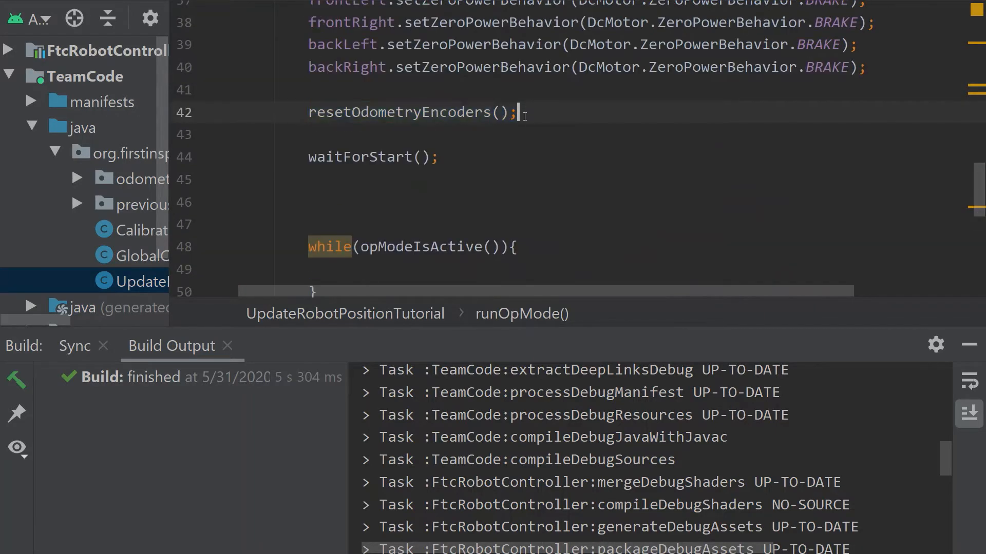
{"action": "double_click", "coordinate": [409, 112]}
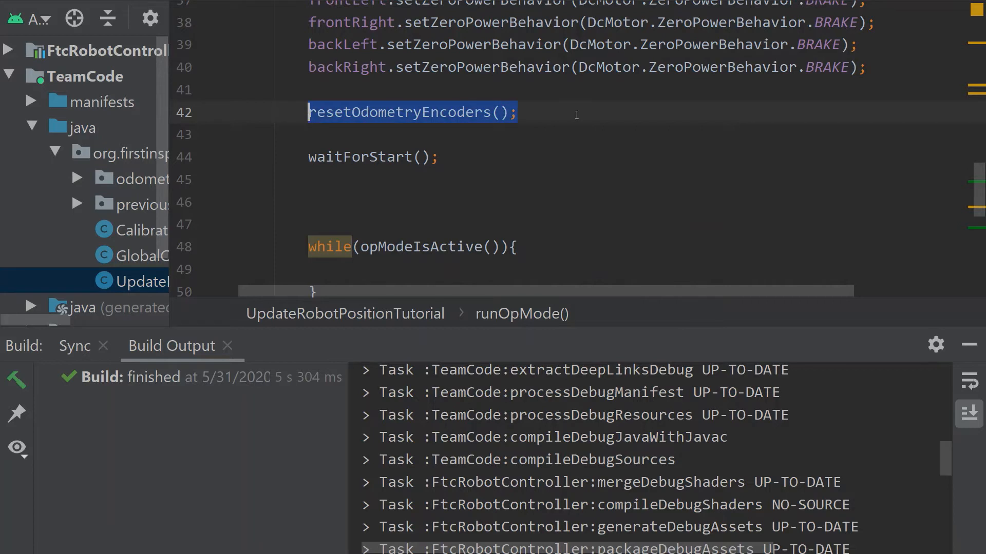
{"action": "left_click", "coordinate": [445, 180]}
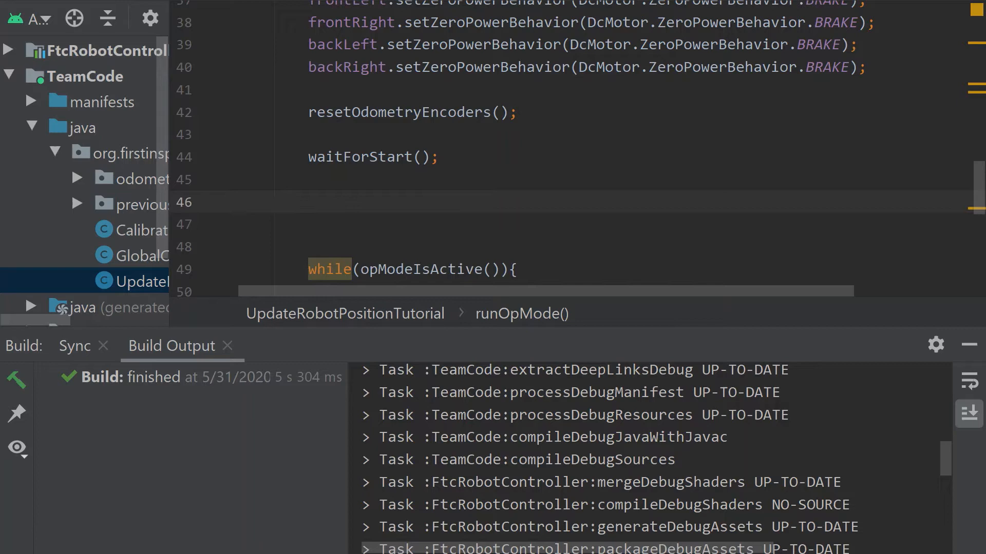
- Write positionUpdate = new GlobalCoordinateSystemTutorial(leftEncoder, rightEncoder, middleEncoder, TICKS_PER_INCH, 100)
{"action": "left_click", "coordinate": [308, 203]}
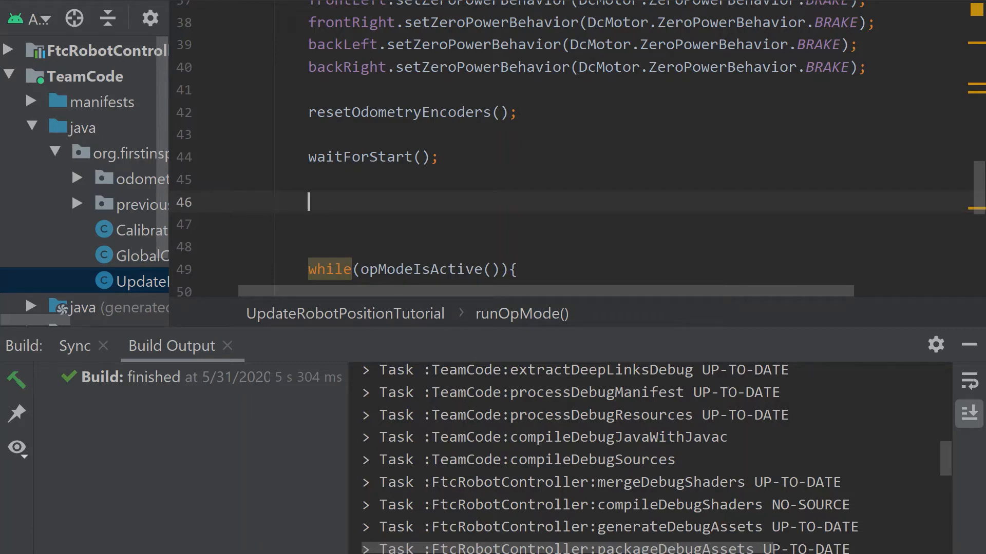
{"action": "type", "text": "positionUpdate ="}
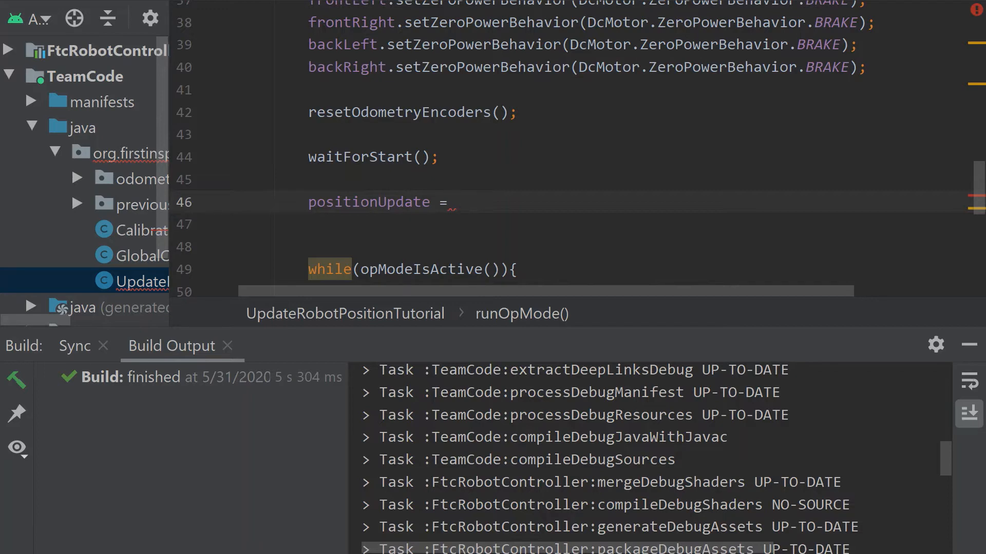
{"action": "type", "text": "n"}
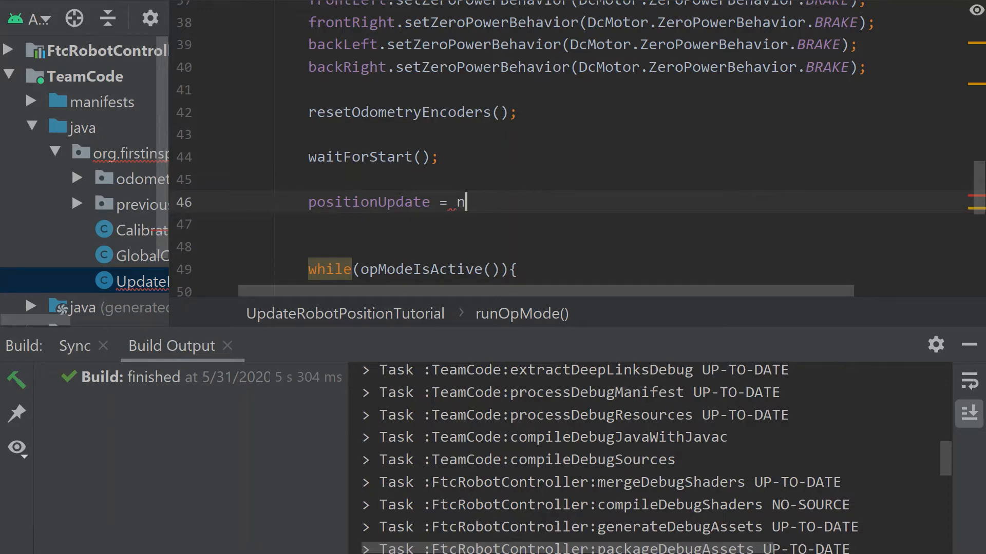
{"action": "type", "text": "ew"}
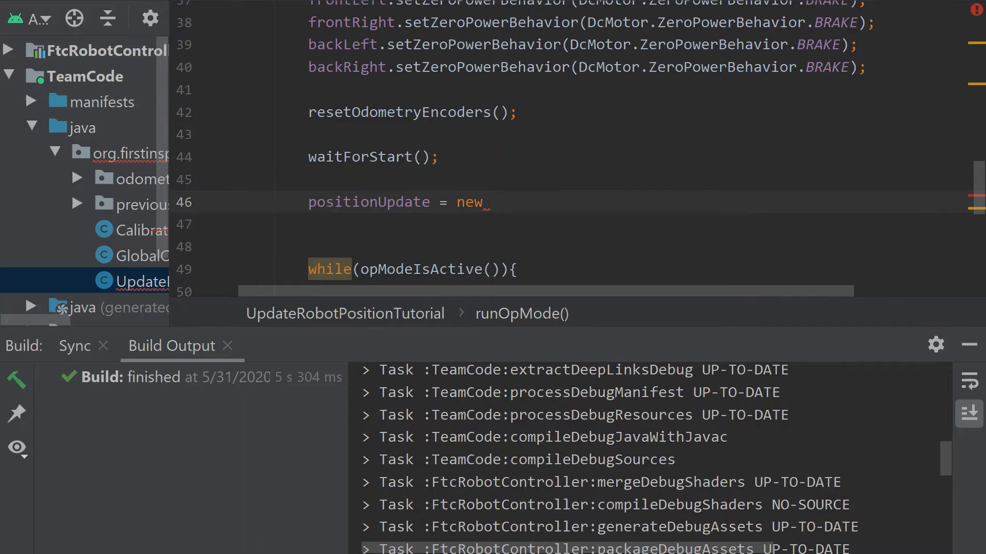
{"action": "type", "text": "Gl"}
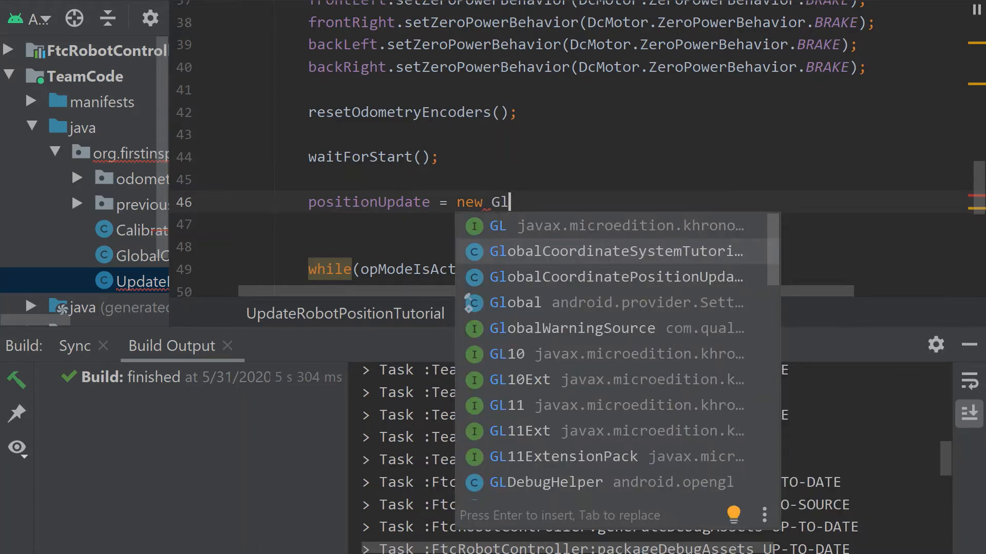
{"action": "left_click", "coordinate": [613, 251]}
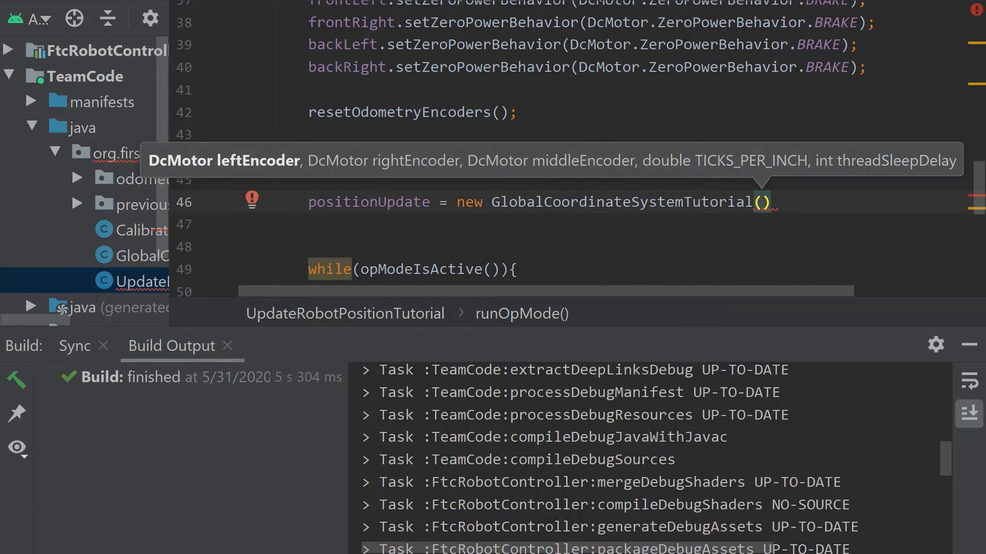
{"action": "type", "text": "leftEncoder"}
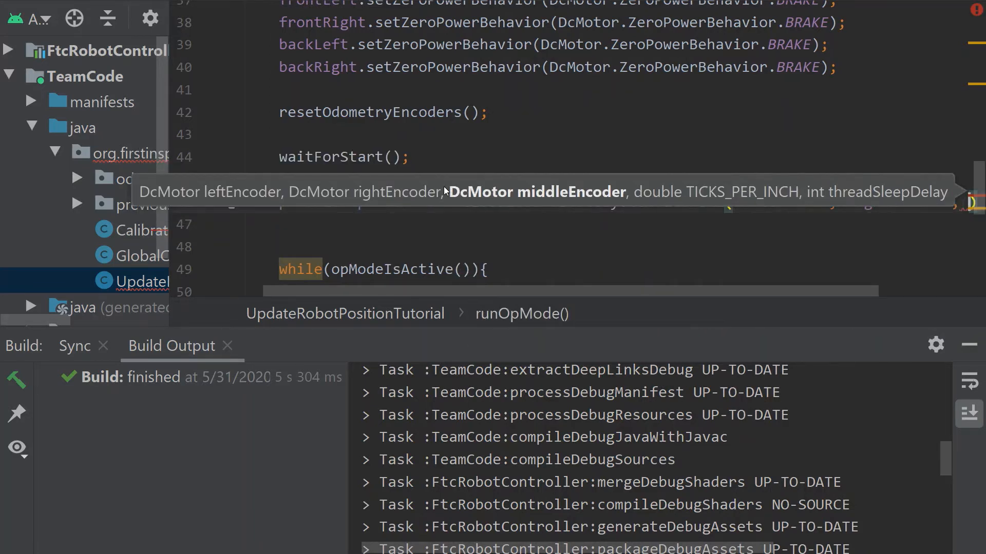
{"action": "scroll", "scroll_direction": "right", "scroll_amount": 3}
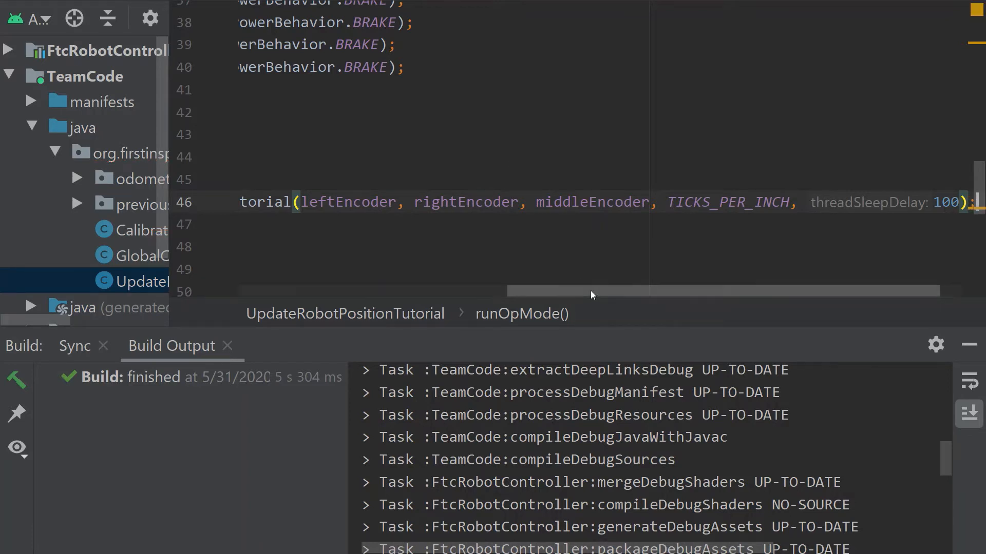
{"action": "scroll", "scroll_direction": "right", "scroll_amount": 3}
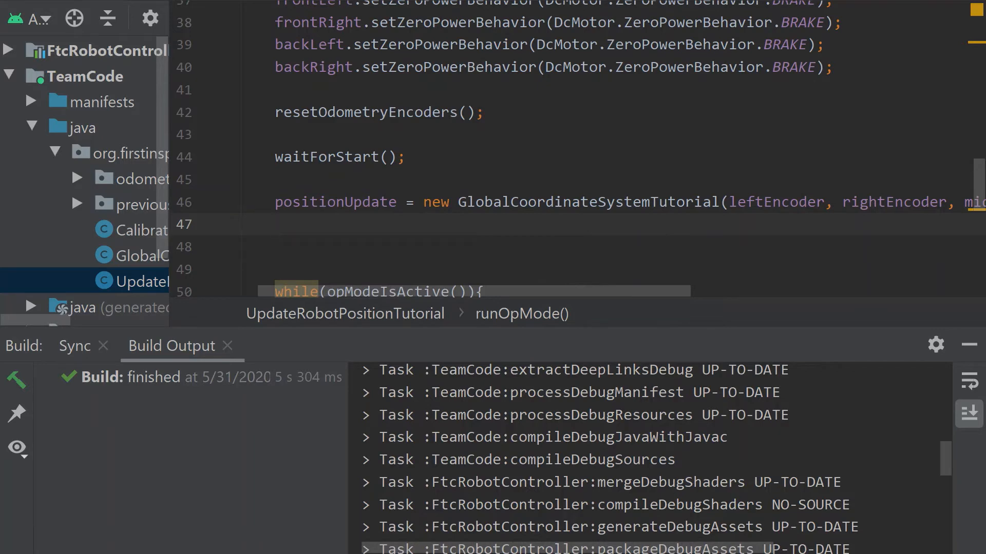
- Add Thread position = new Thread(positionUpdate); followed by position.start();
{"action": "type", "text": "Thread p"}
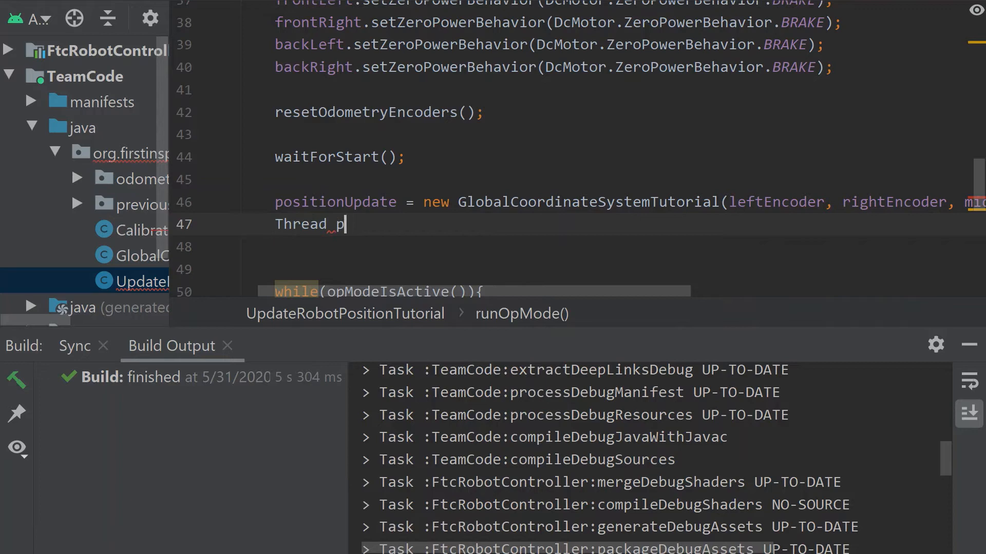
{"action": "type", "text": "osition ="}
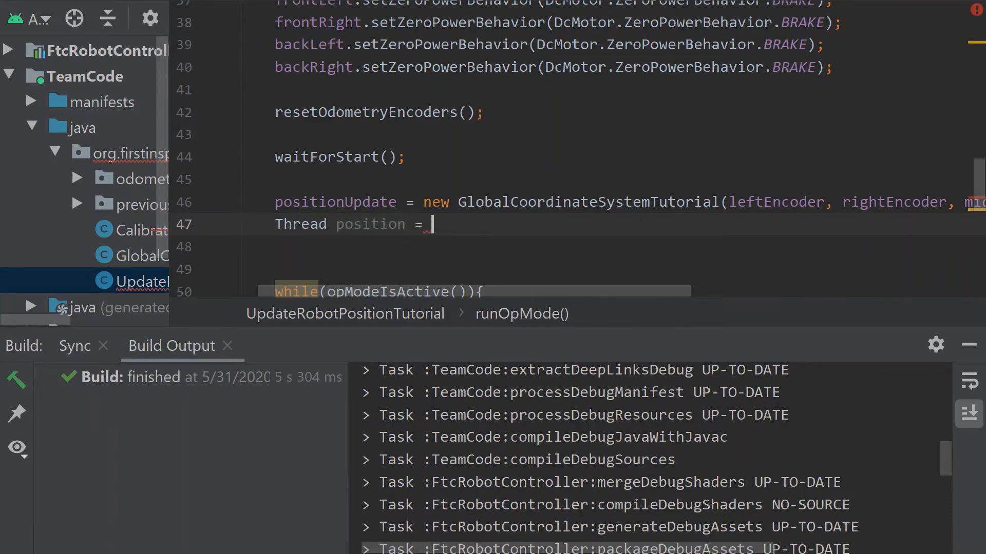
{"action": "type", "text": "new Thread("}
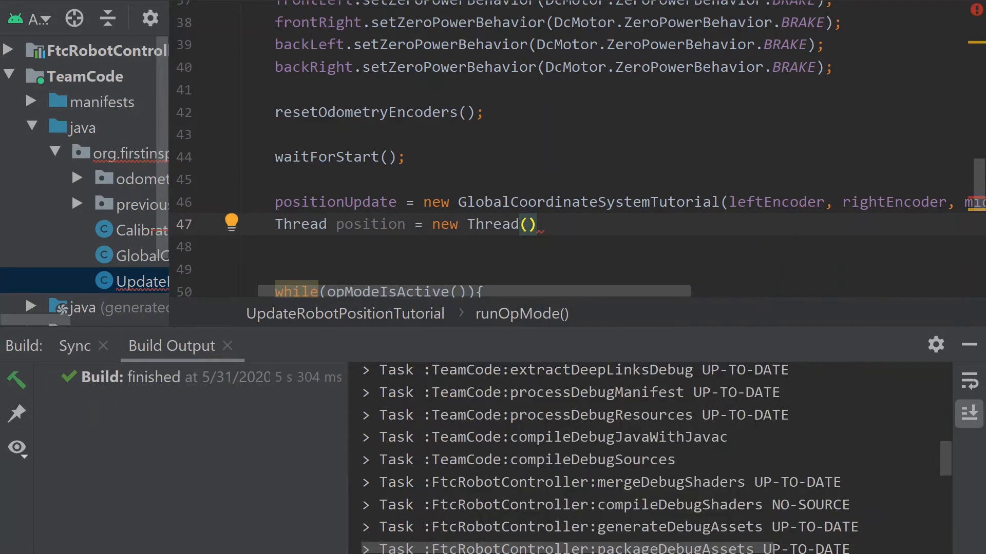
{"action": "type", "text": "positionUpdate"}
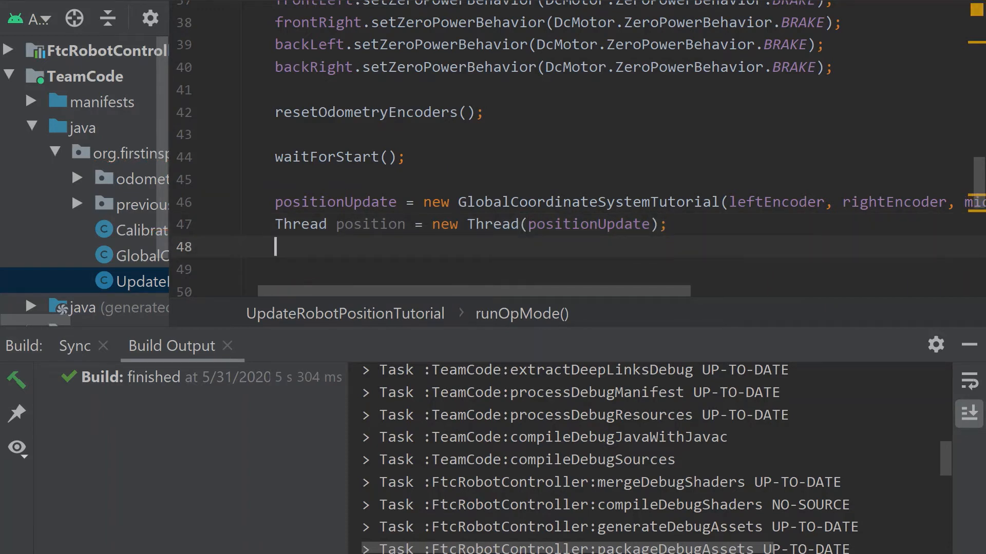
{"action": "type", "text": "position"}
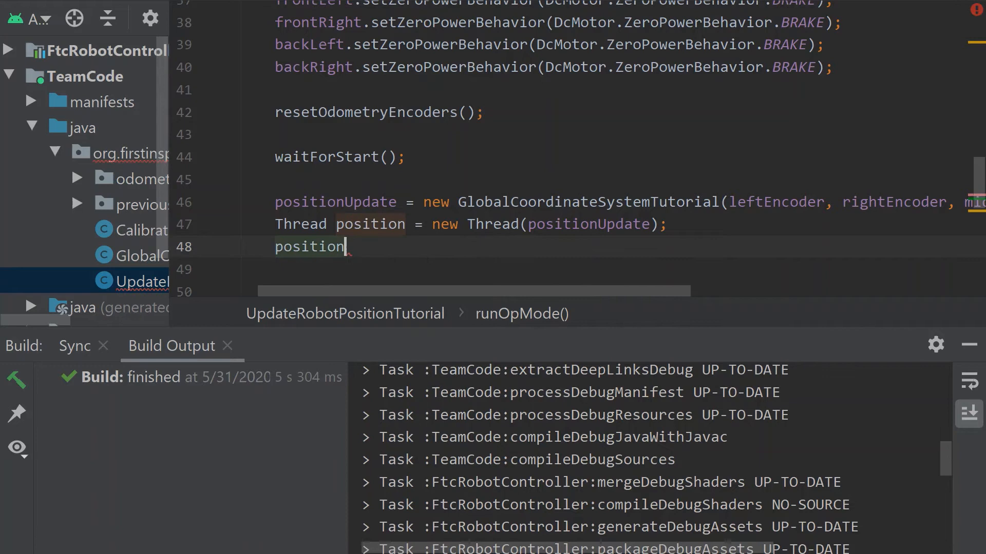
{"action": "type", "text": ".start();"}
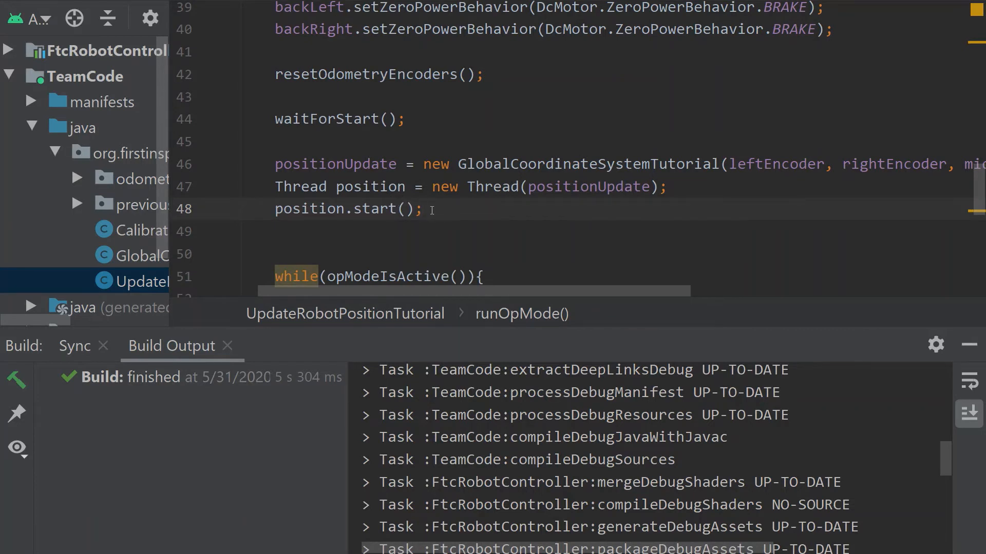
{"action": "scroll", "scroll_direction": "down", "scroll_amount": 3}
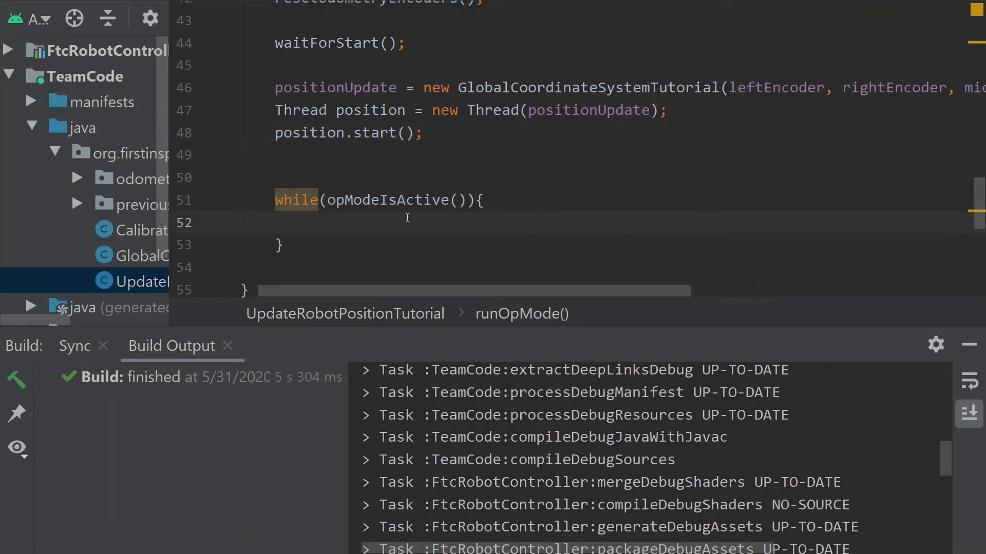
{"action": "mouse_move", "coordinate": [404, 221]}
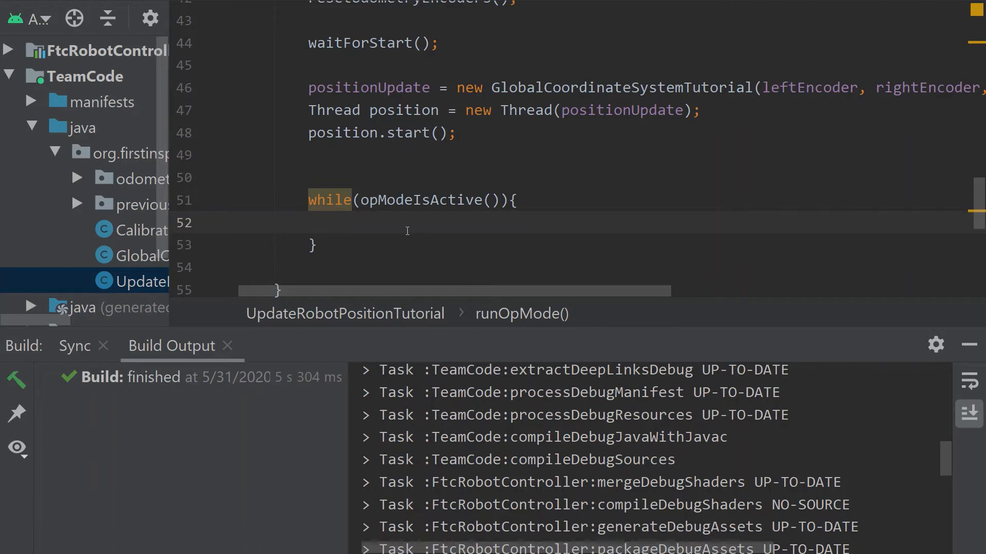
- Declare float left = gamepad1.left_stick_y and float right = gamepad1.right_stick_y
{"action": "type", "text": "float"}
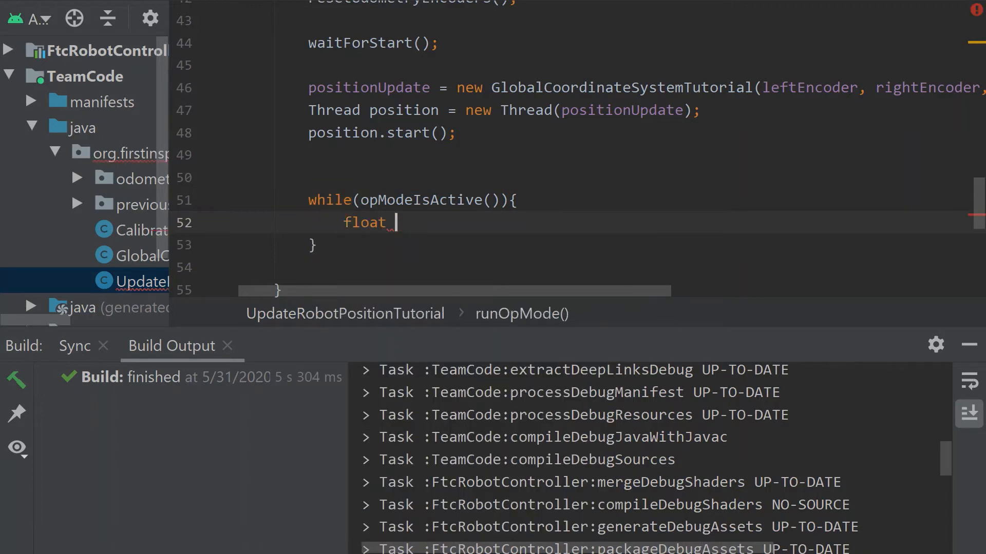
{"action": "type", "text": "left"}
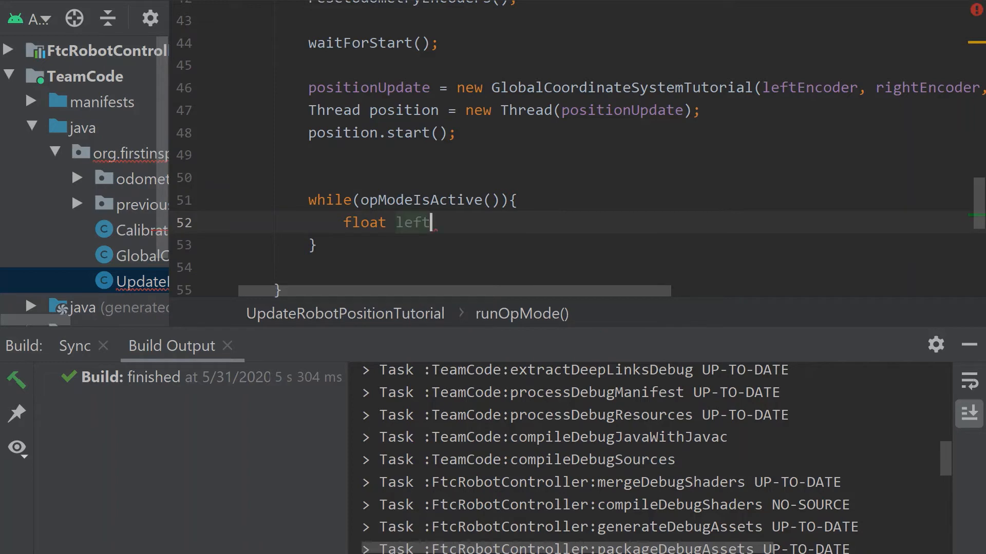
{"action": "type", "text": "= gamepad1.left_stick_y;"}
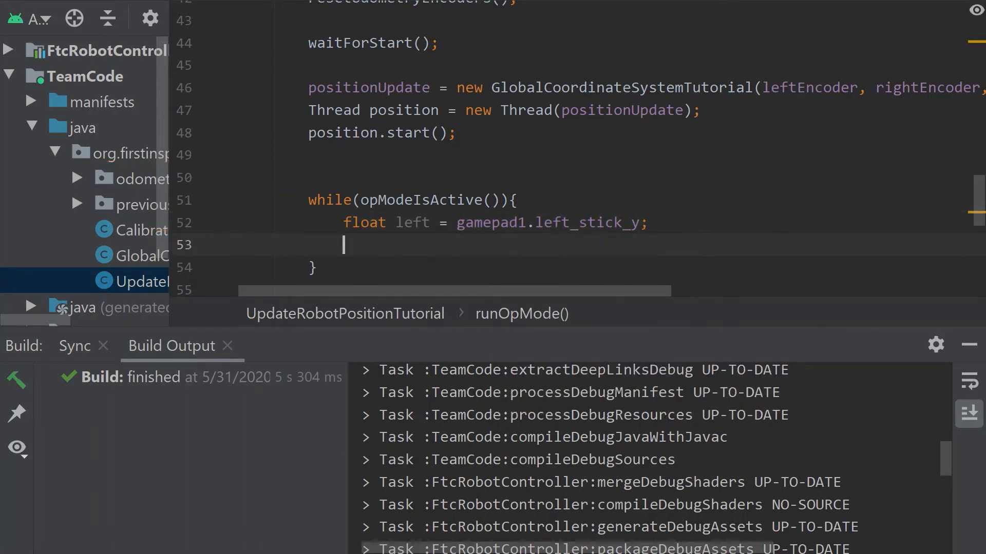
{"action": "type", "text": "float"}
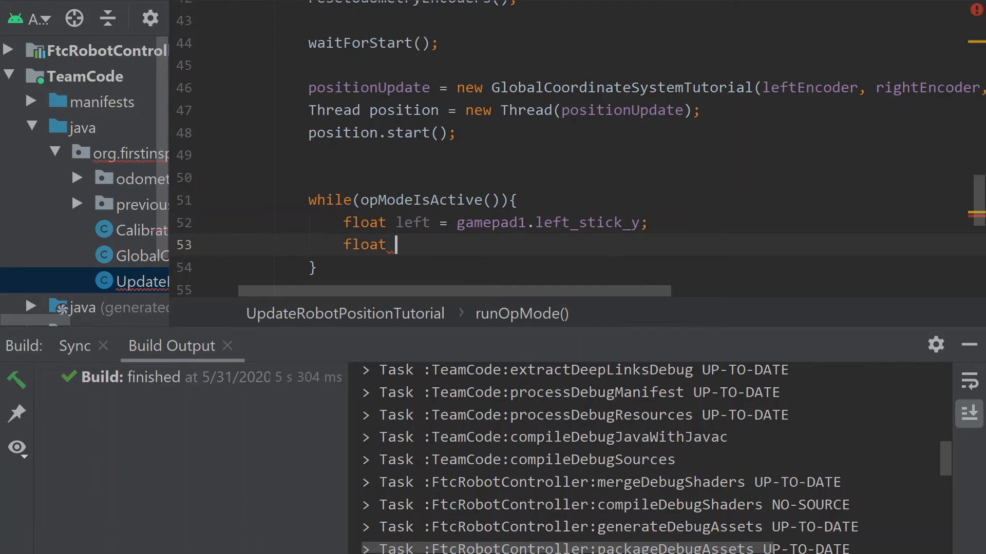
{"action": "type", "text": "right ="}
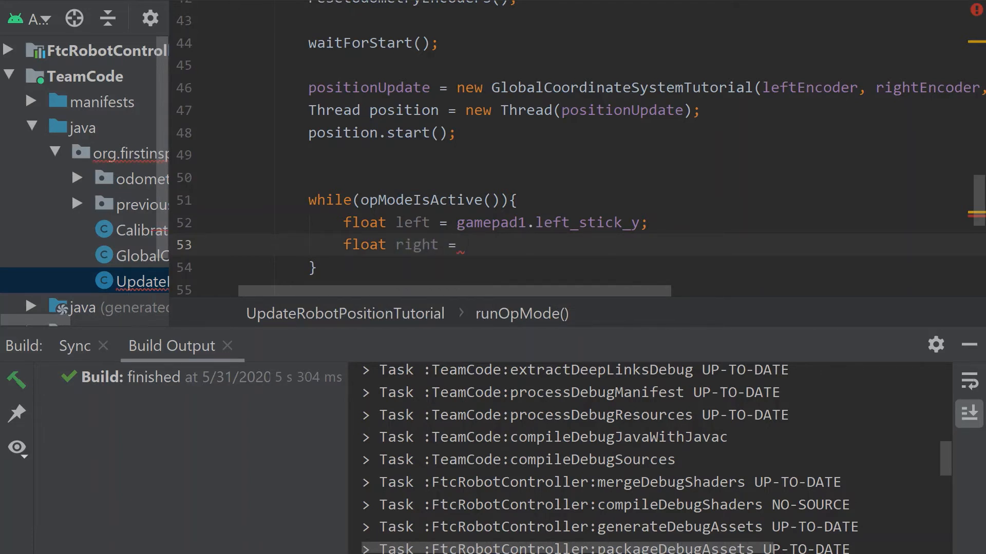
{"action": "type", "text": "gamepad1.right_stick_y;"}
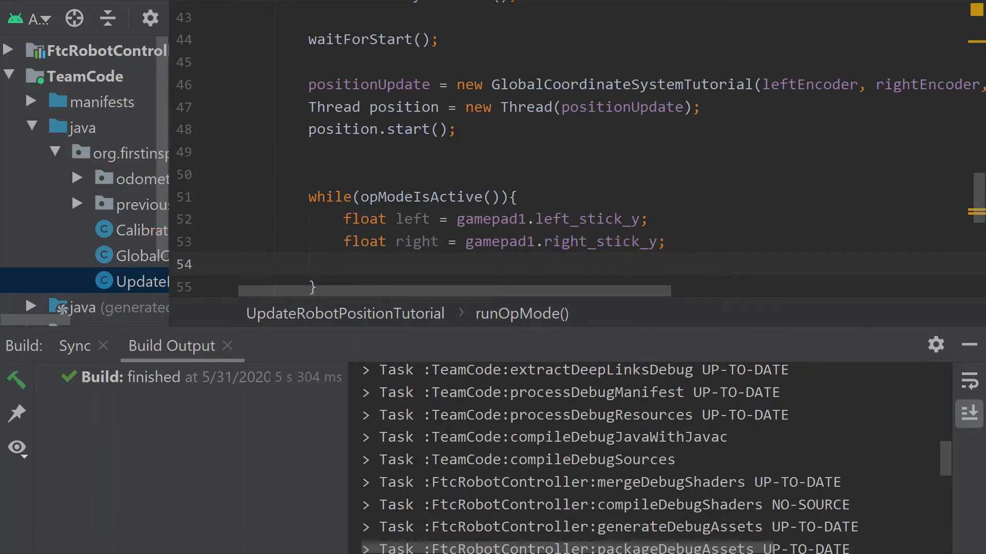
{"action": "scroll", "scroll_direction": "down", "scroll_amount": 3}
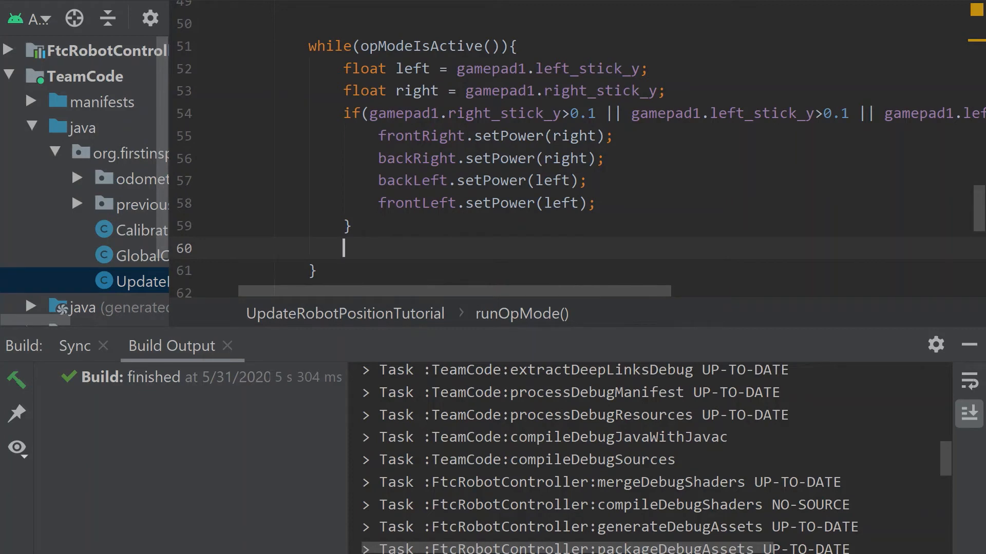
- Add telemetry "X Position" showing positionUpdate.returnXCoordinate() / TICKS_PER_INCH
{"action": "type", "text": "telemetry.addData(\"X"}
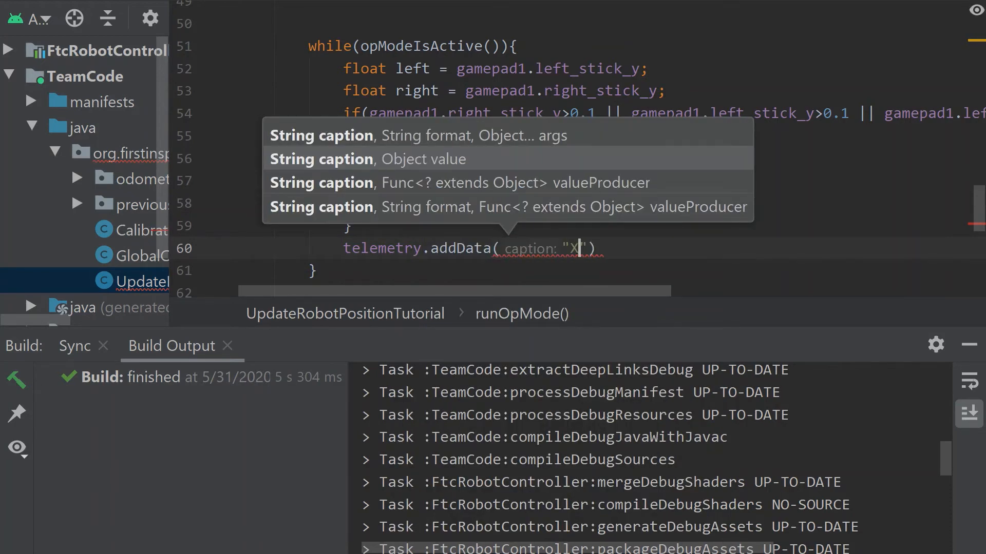
{"action": "type", "text": "Position"}
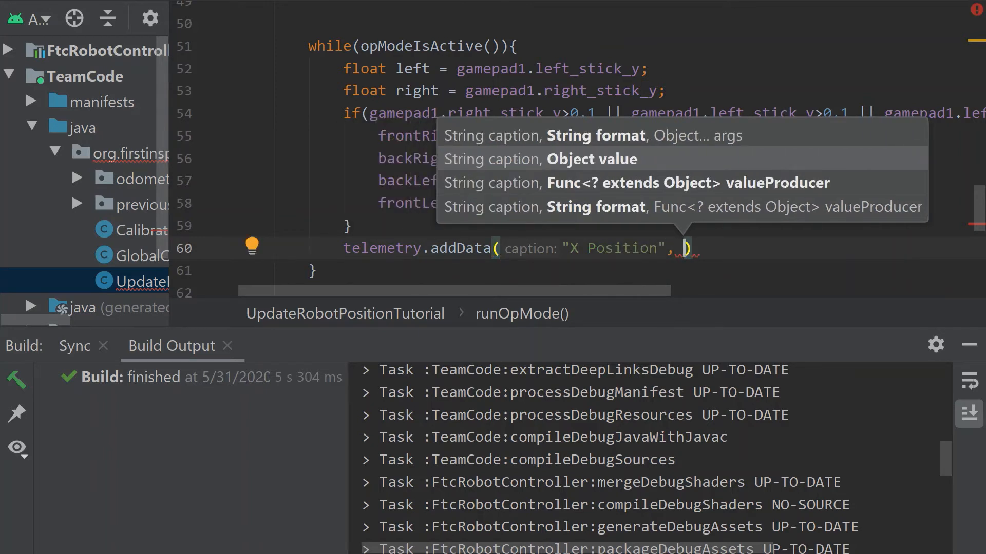
{"action": "type", "text": "p"}
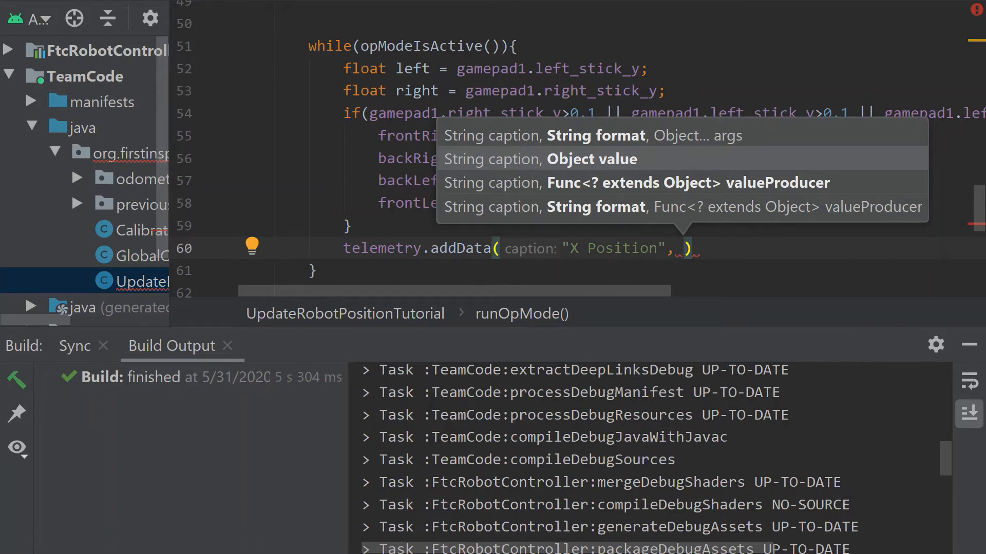
{"action": "type", "text": "positionUpdate."}
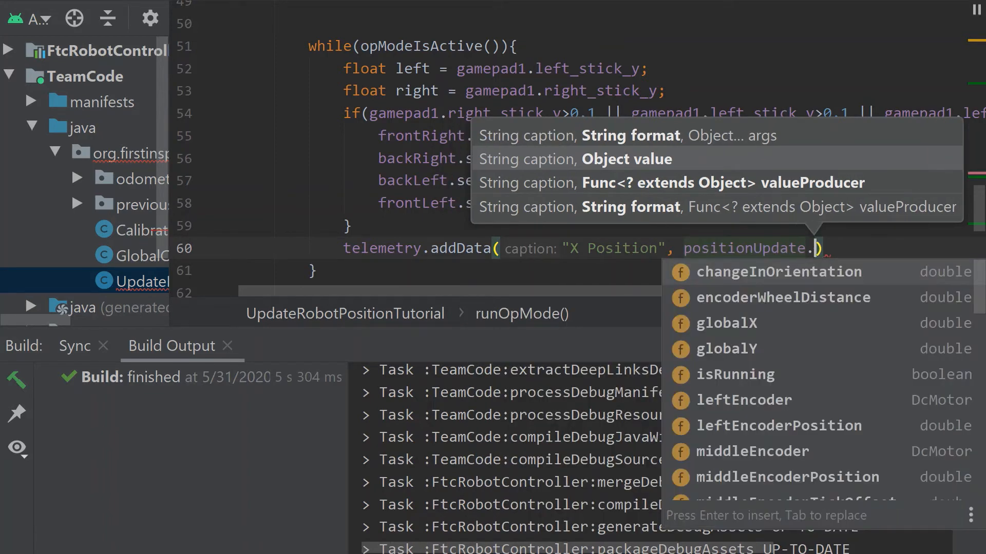
{"action": "type", "text": "re"}
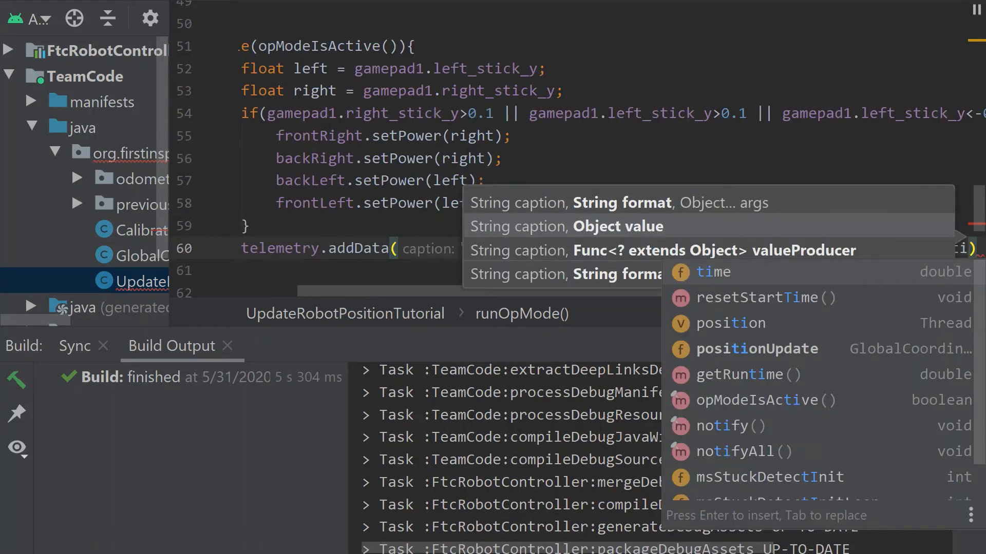
{"action": "type", "text": "Ti"}
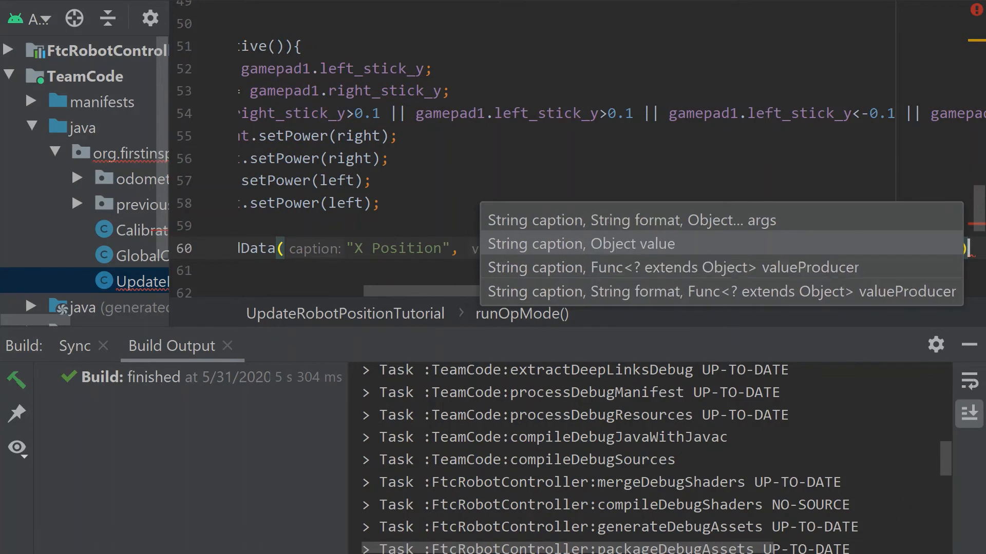
{"action": "left_click", "coordinate": [580, 243]}
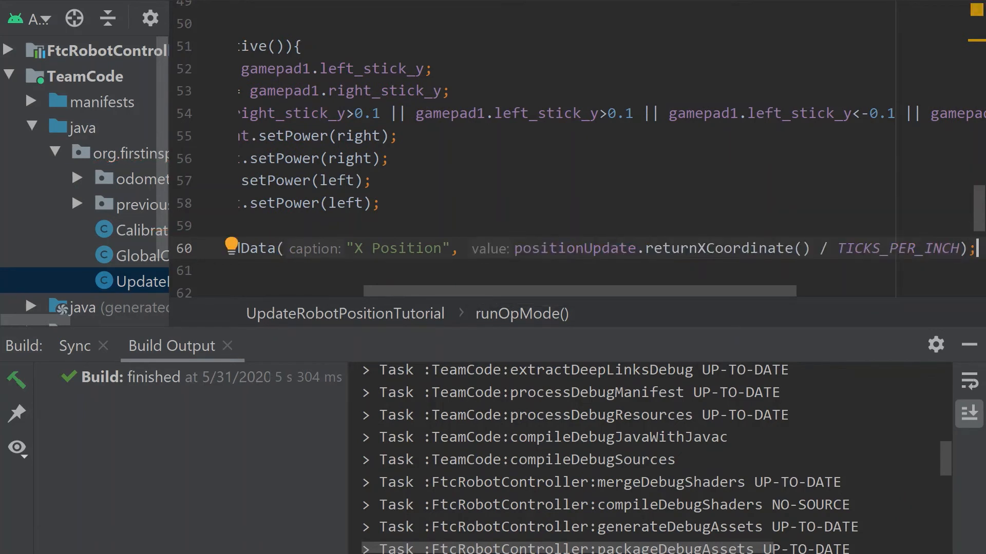
{"action": "mouse_move", "coordinate": [501, 249]}
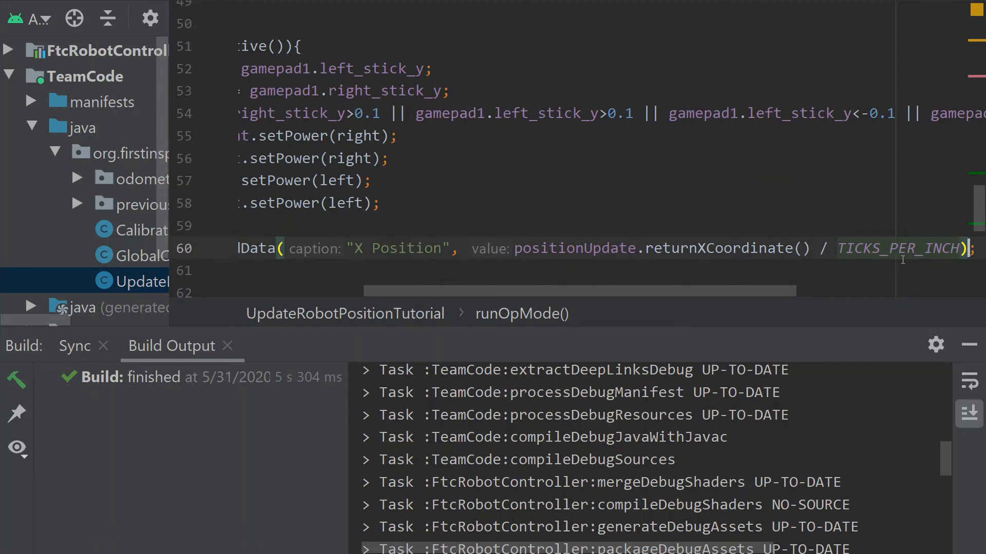
- Add telemetry "Y Position" showing positionUpdate.returnYCoordinate() / TICKS_PER_INCH
{"action": "scroll", "scroll_direction": "left", "scroll_amount": 3}
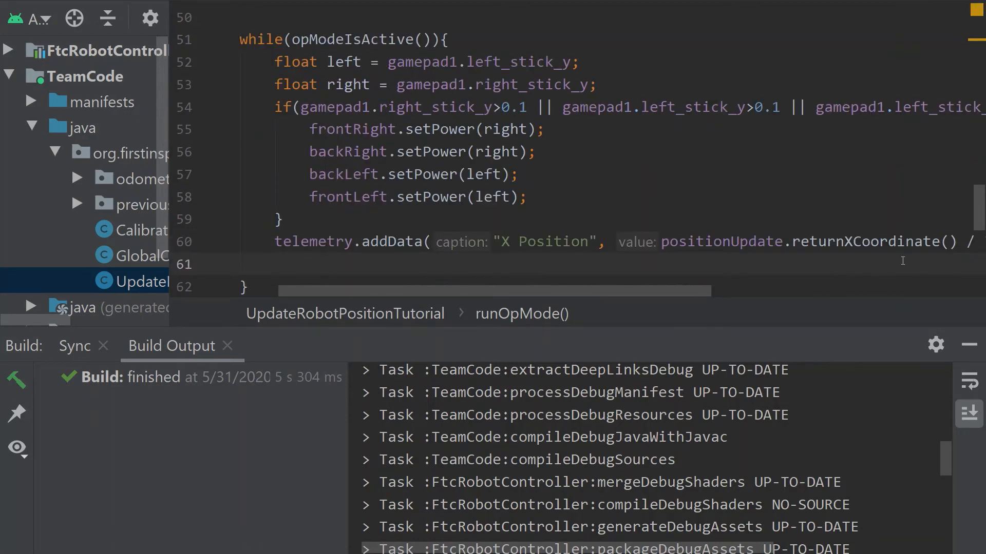
{"action": "type", "text": "telemetry.addData(\"Y Pos"}
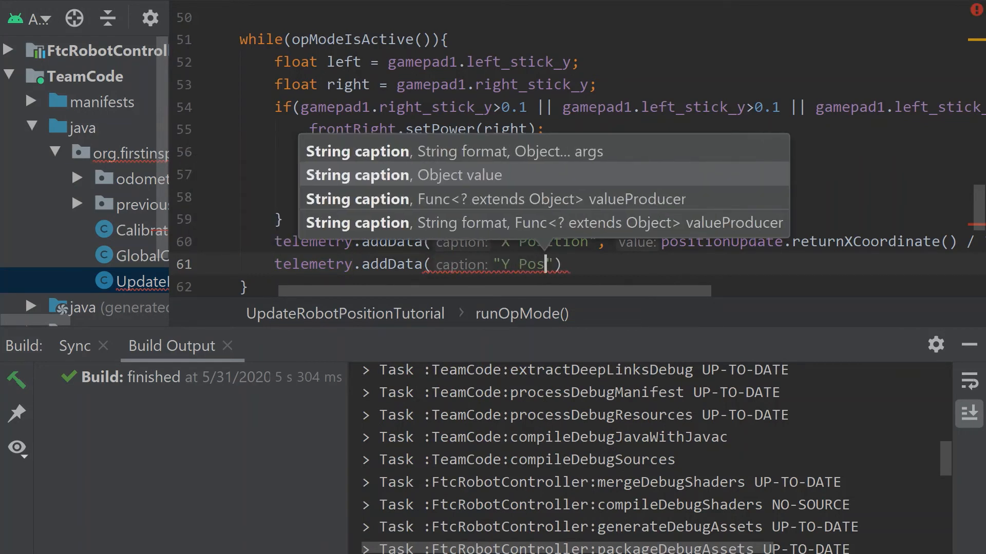
{"action": "type", "text": "ition"}
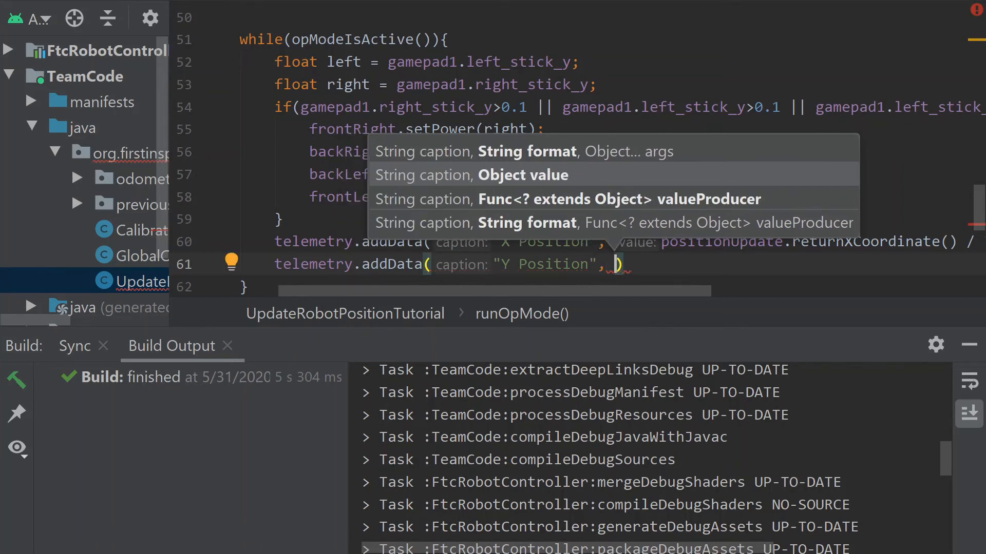
{"action": "type", "text": "po"}
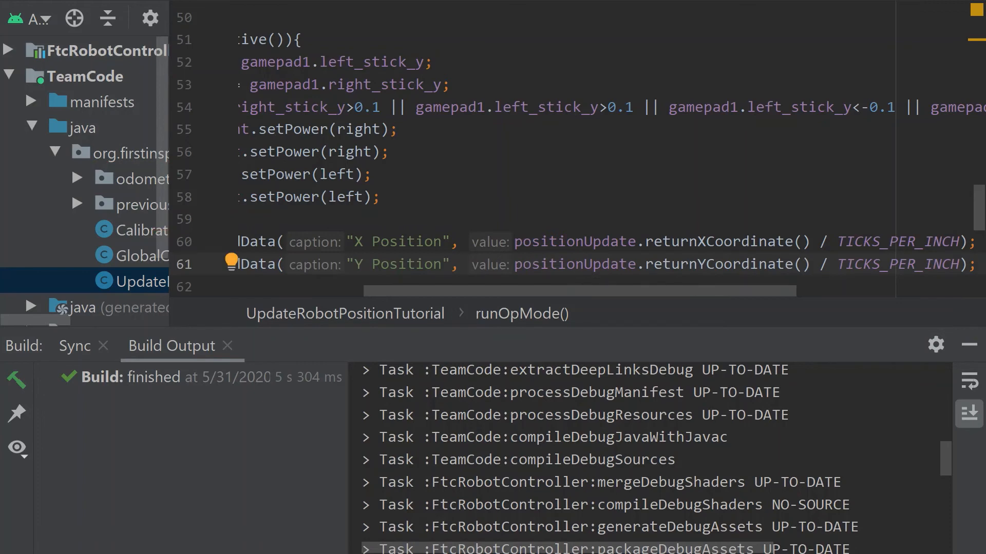
{"action": "scroll", "scroll_direction": "left", "scroll_amount": 3}
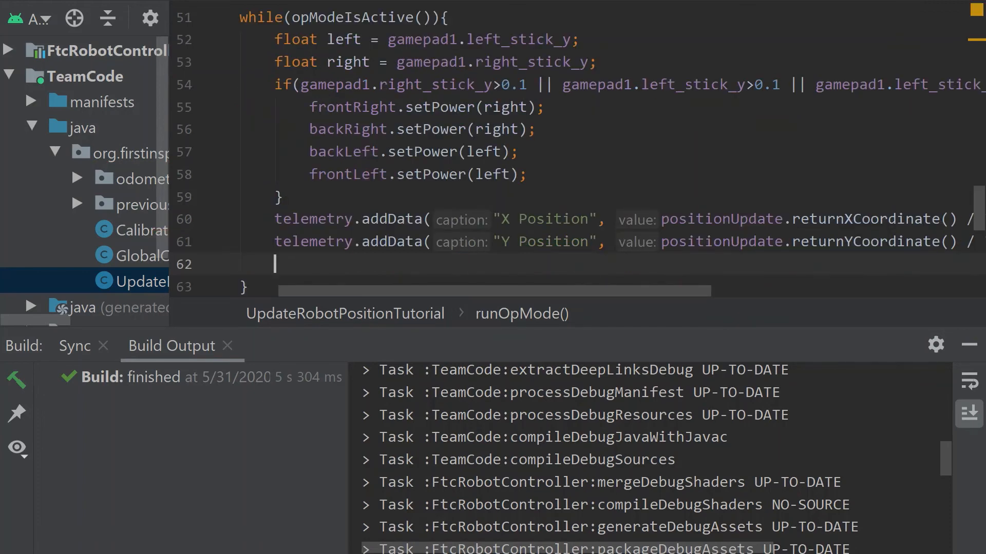
- Add telemetry "Orientation (deg)" showing positionUpdate.returnOrientation()
{"action": "type", "text": "t"}
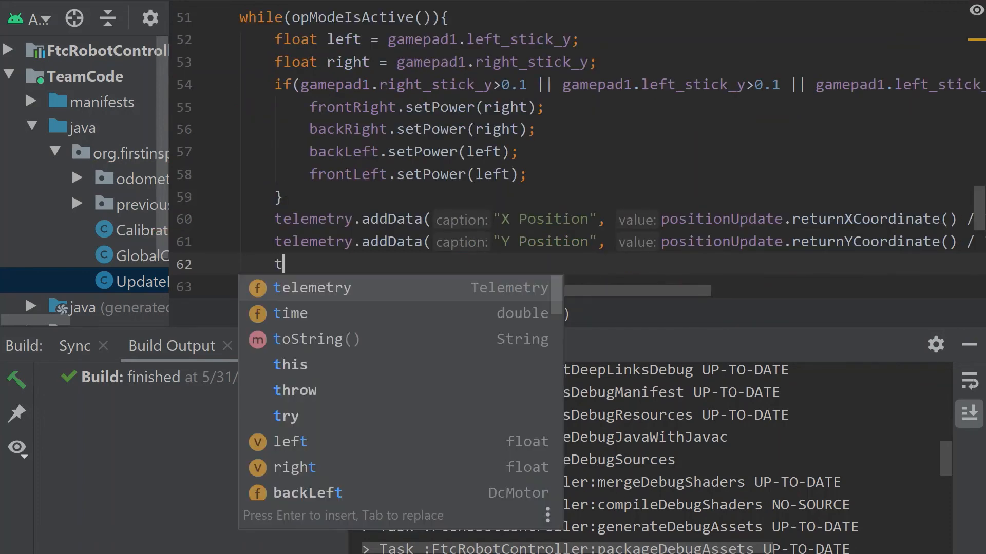
{"action": "type", "text": "elemetry.addData(\"Orientation"}
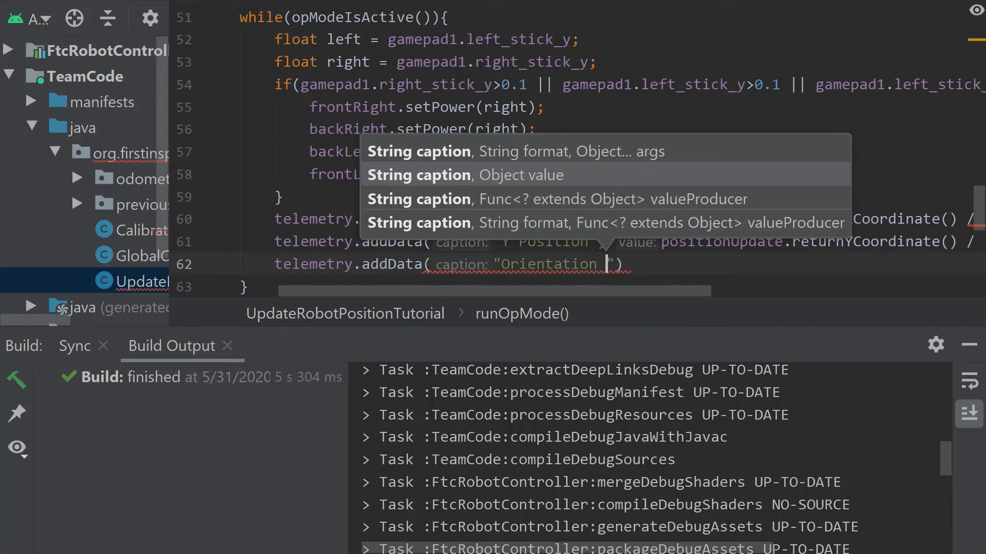
{"action": "type", "text": "(deg"}
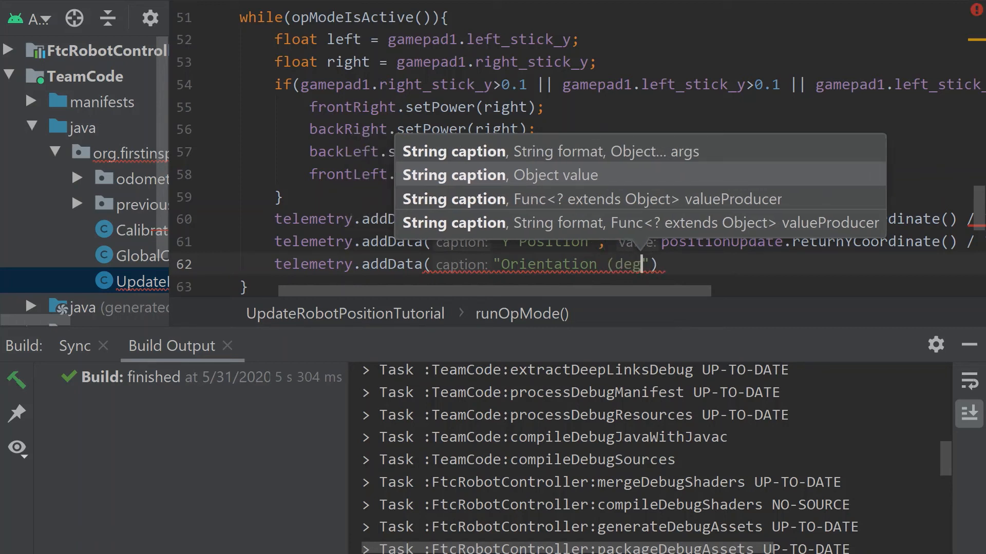
{"action": "type", "text": ")"}
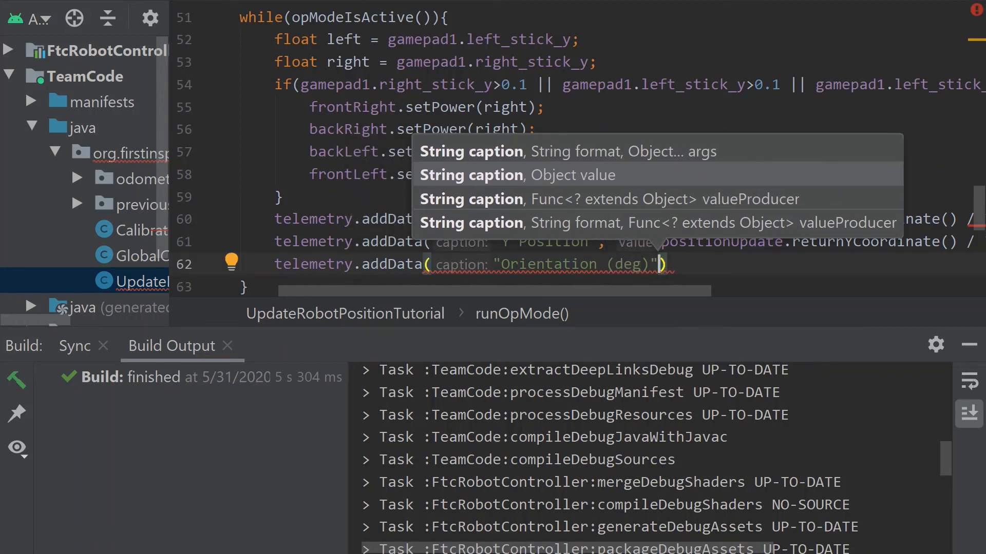
{"action": "type", "text": ","}
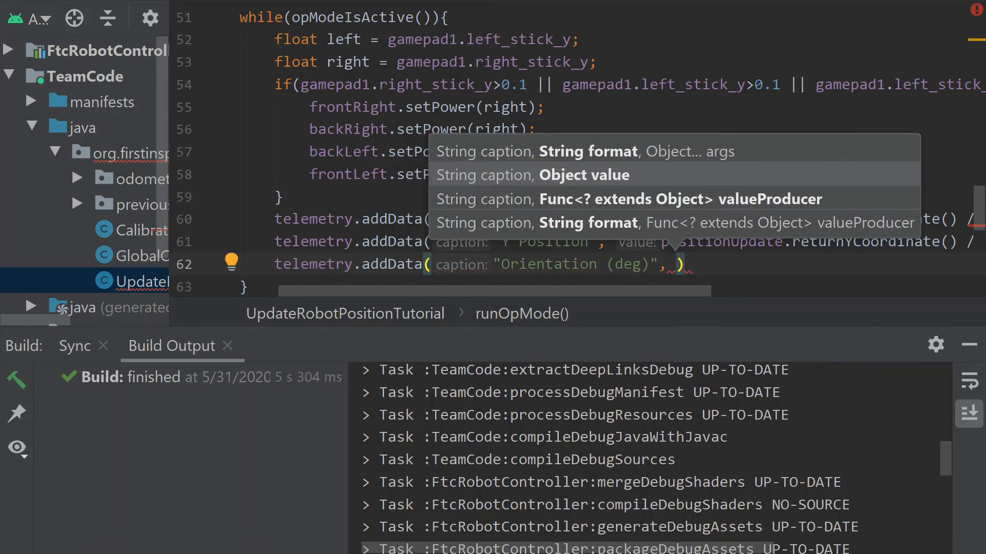
{"action": "type", "text": "positionUpdate"}
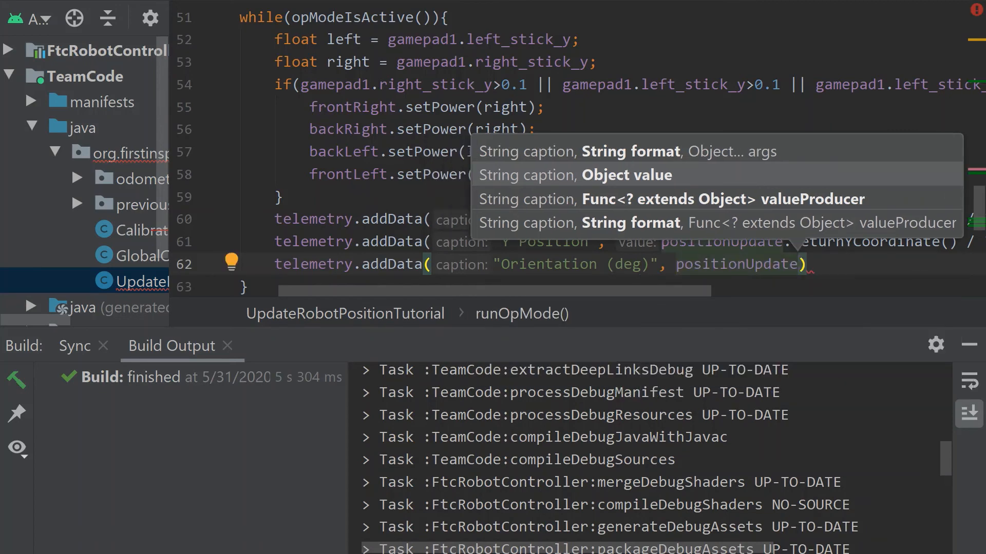
{"action": "type", "text": ".returnOrientation("}
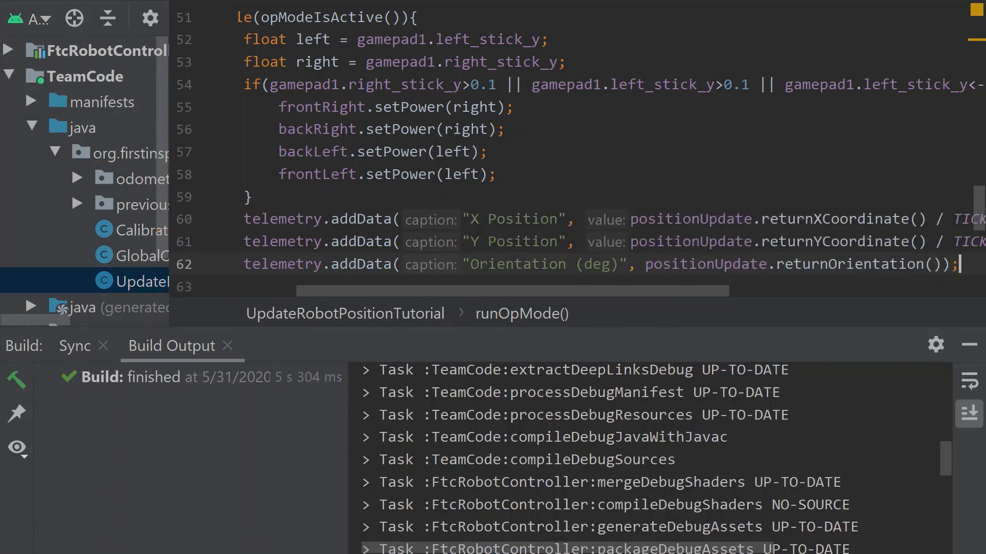
{"action": "mouse_move", "coordinate": [631, 305]}
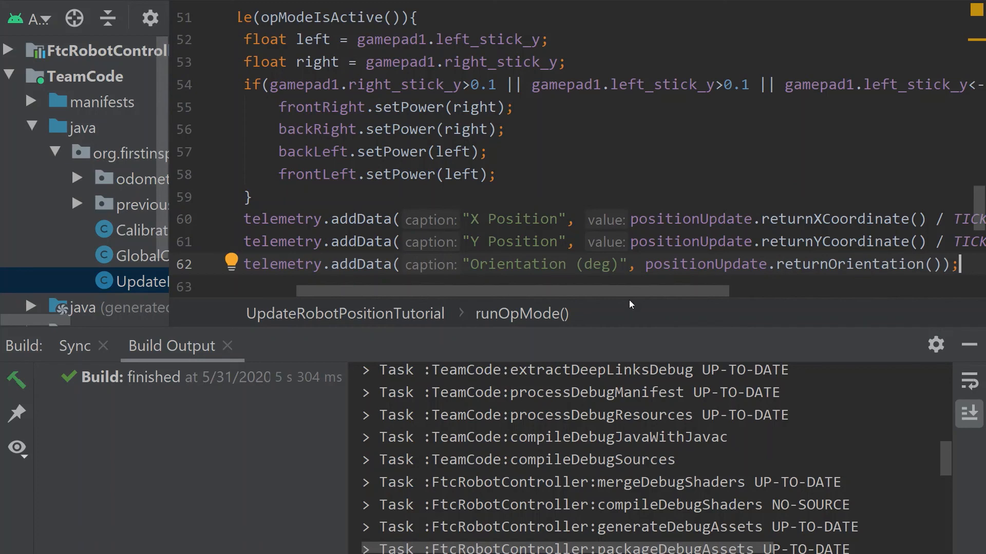
{"action": "scroll", "scroll_direction": "down", "scroll_amount": 3}
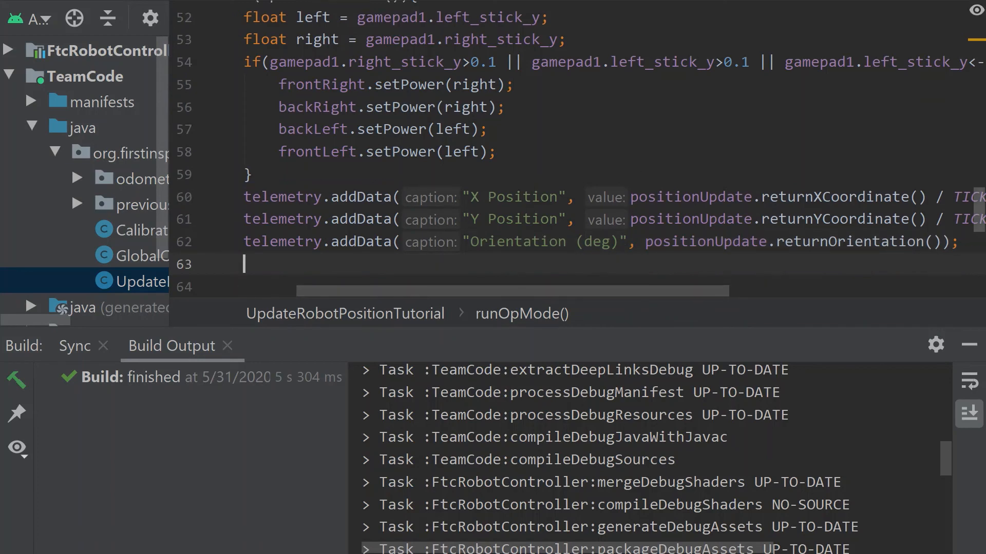
- Type telemetry.update(); as the final statement of the while loop
{"action": "type", "text": "telemetry.update();"}
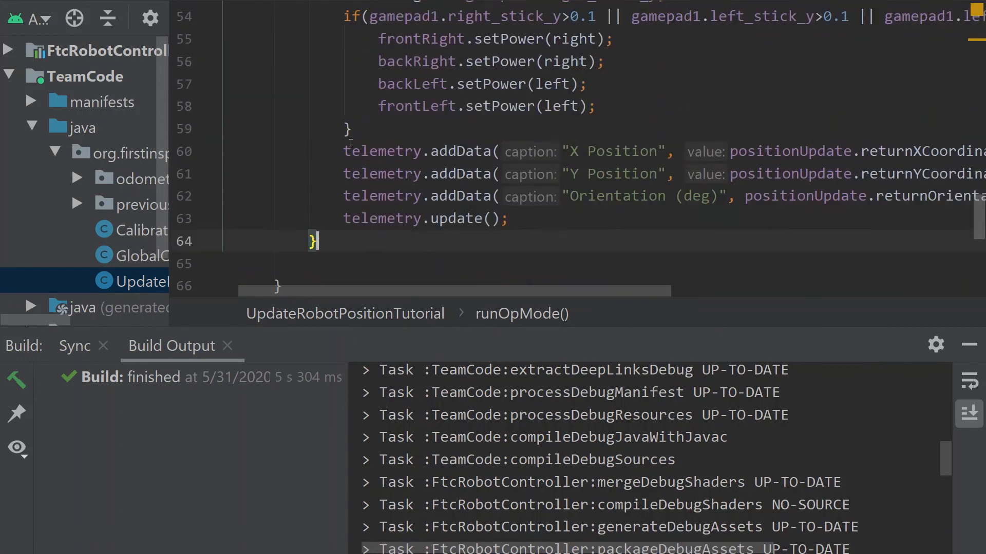
{"action": "scroll", "scroll_direction": "up", "scroll_amount": 3}
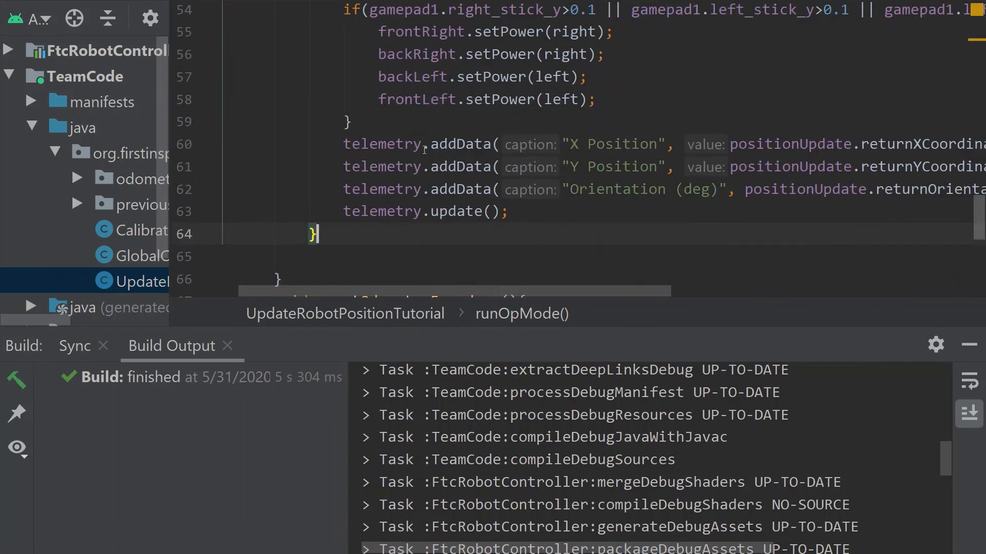
{"action": "scroll", "scroll_direction": "up", "scroll_amount": 3}
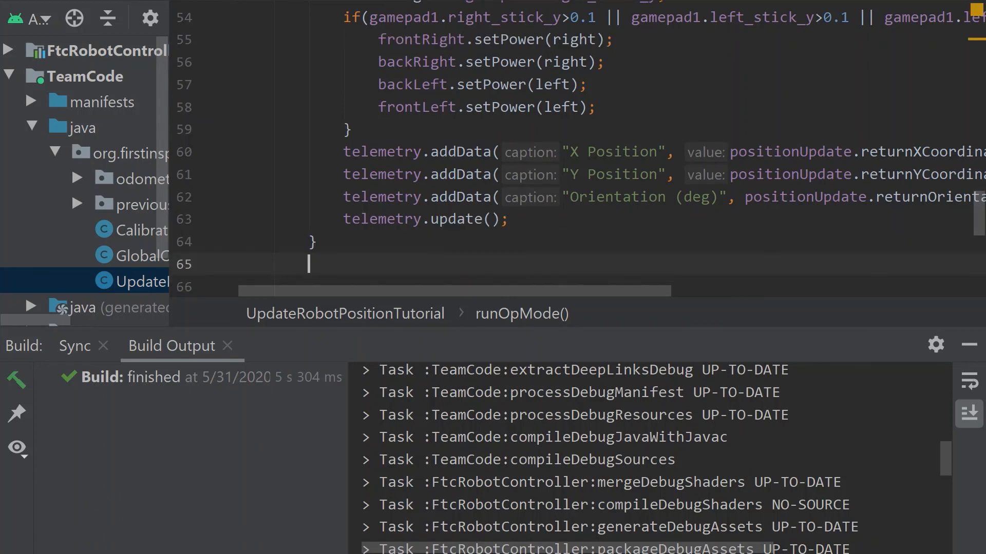
- Call positionUpdate.stop(); right after the while loop's closing brace
{"action": "type", "text": "positionUpdate"}
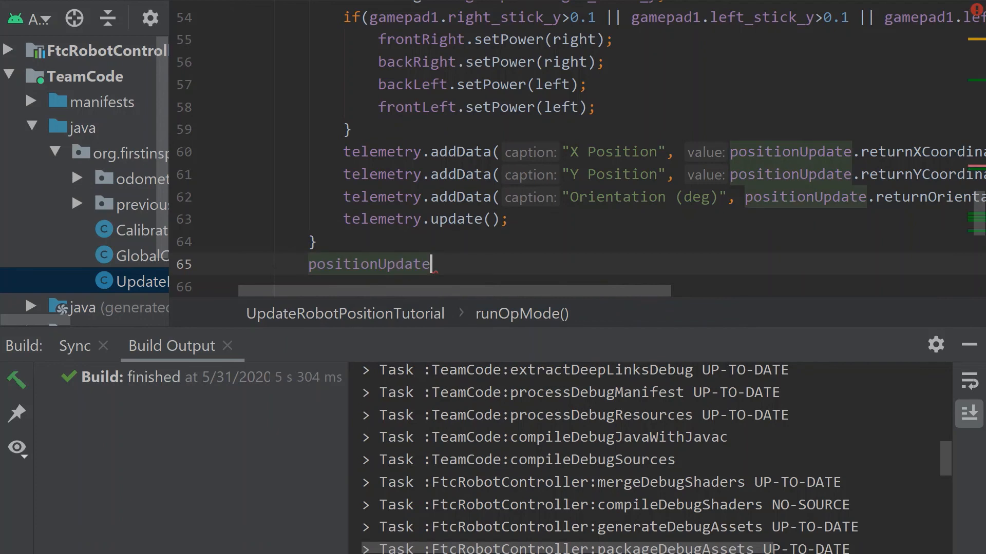
{"action": "type", "text": ".stop();"}
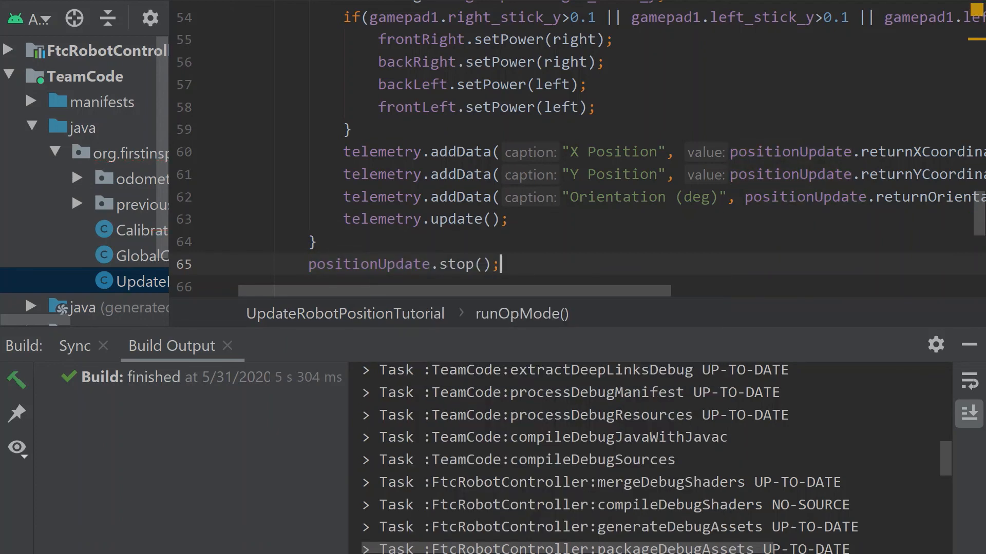
{"action": "mouse_move", "coordinate": [517, 260]}
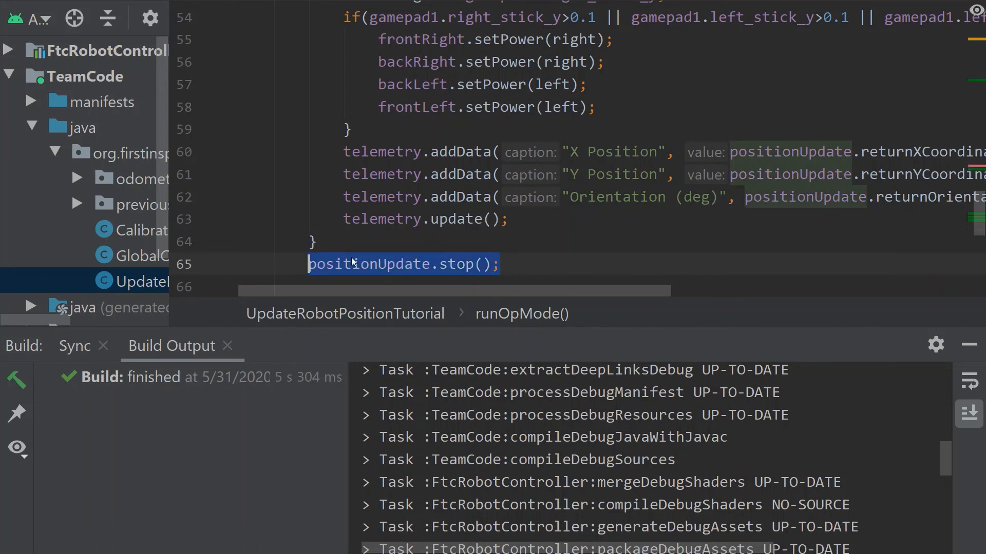
{"action": "mouse_move", "coordinate": [534, 264]}
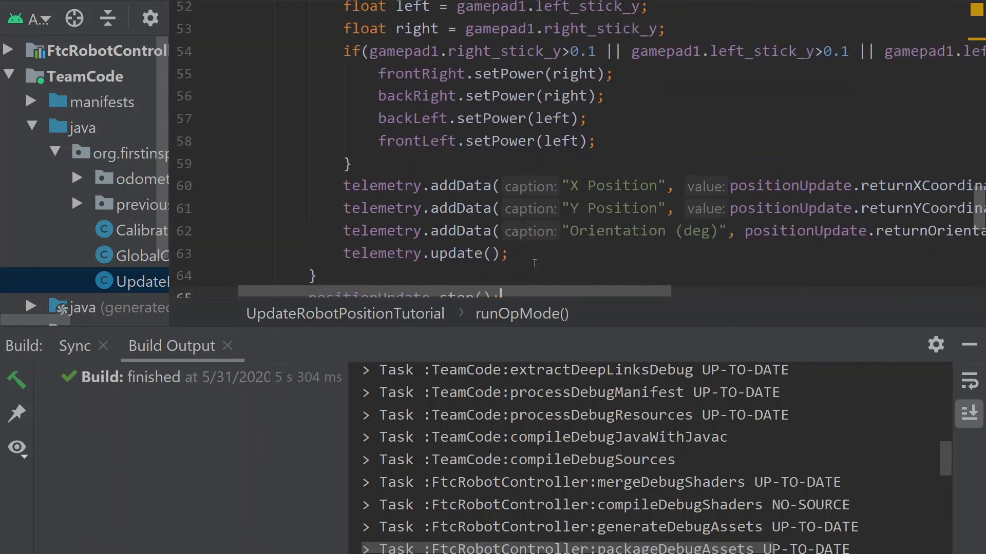
{"action": "scroll", "scroll_direction": "up", "scroll_amount": 3}
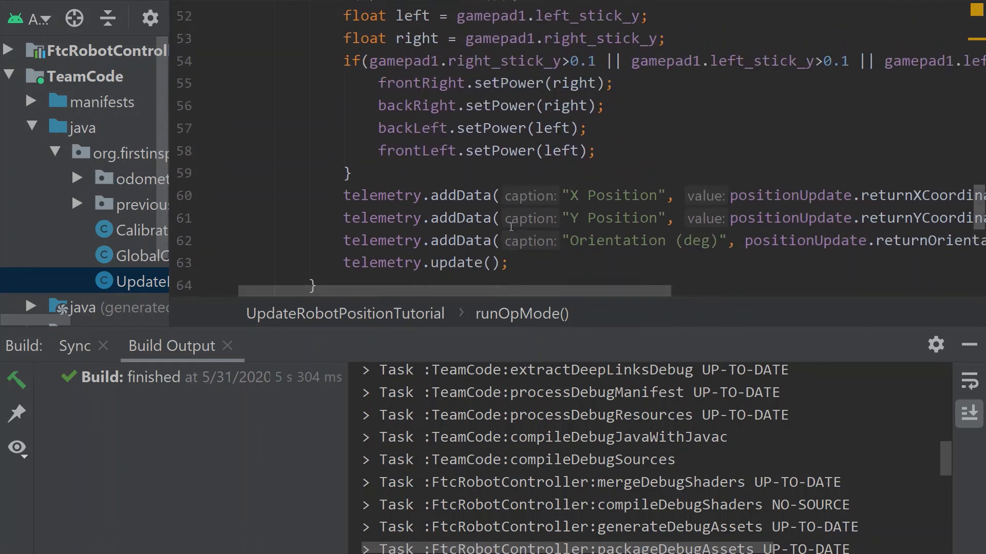